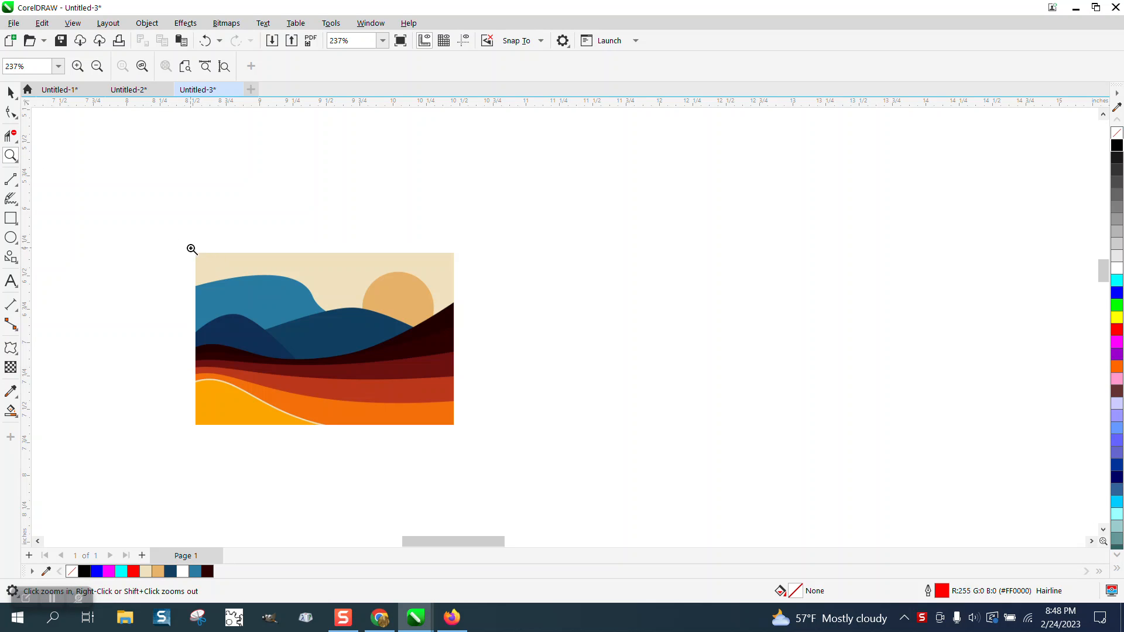
# - Zoom into the desert scene, set nudge distance to 2 inches, and select the bitmap
pyautogui.click(190, 248)
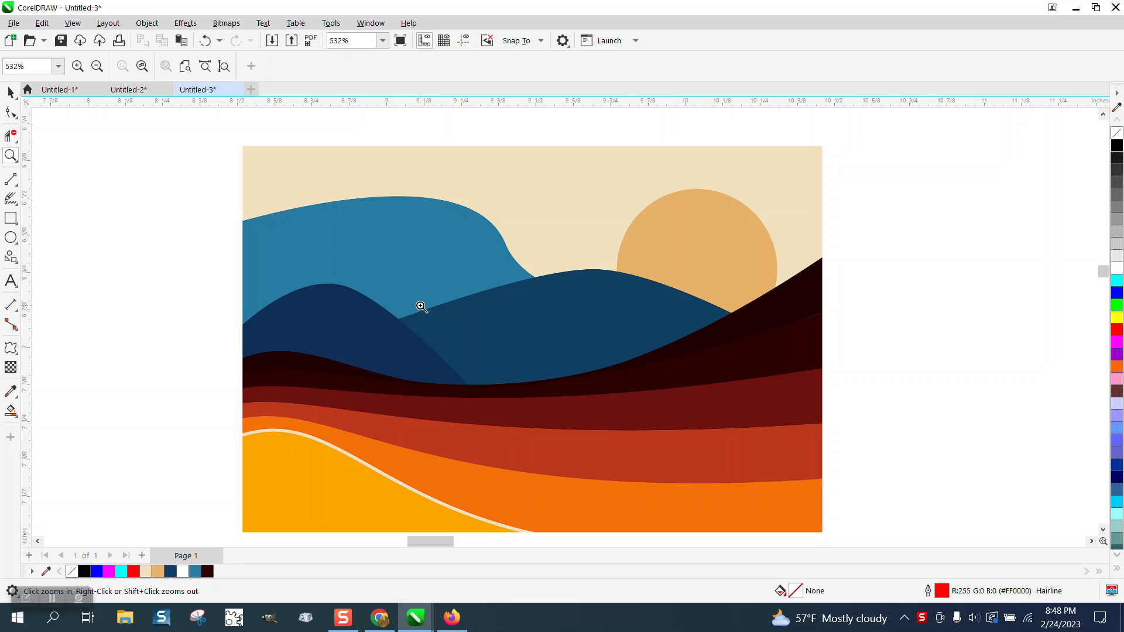
pyautogui.click(421, 306)
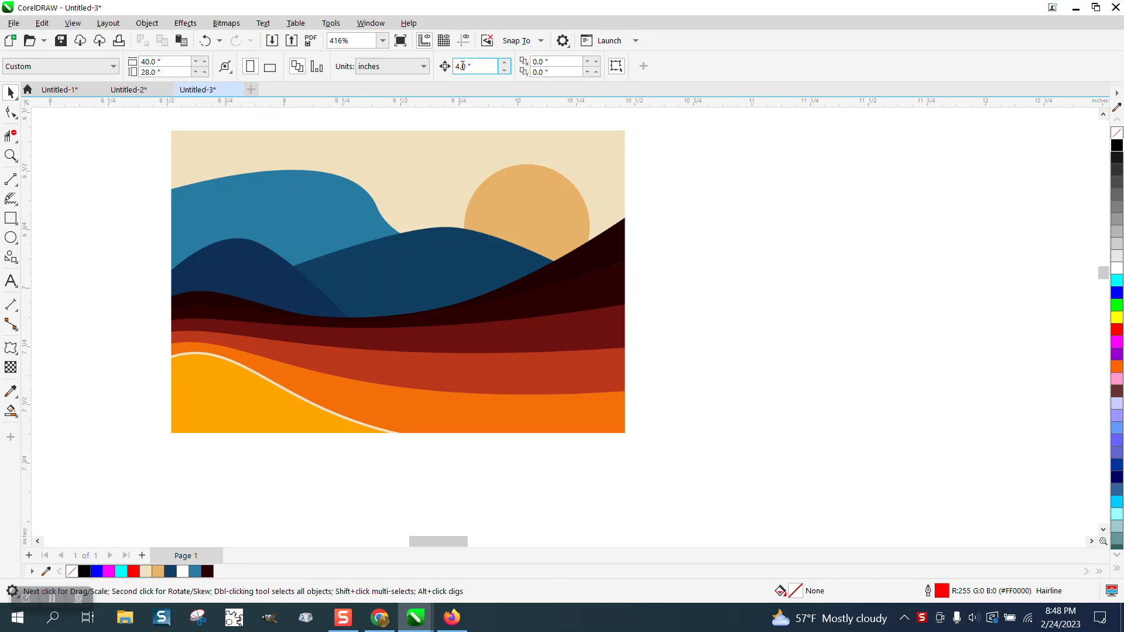
pyautogui.write('2')
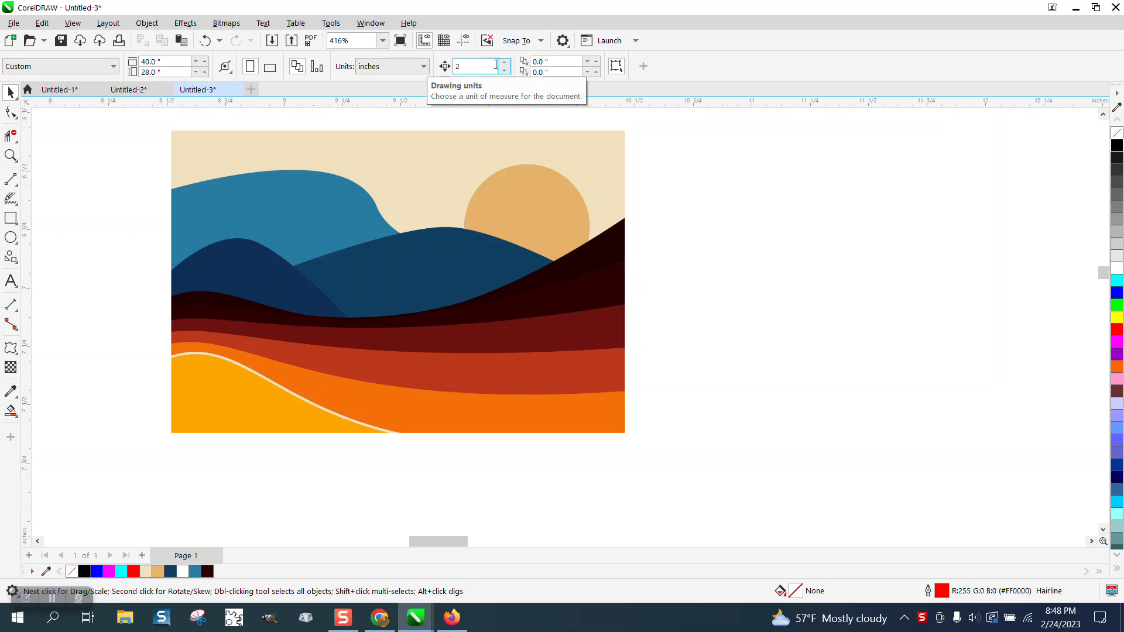
pyautogui.click(398, 283)
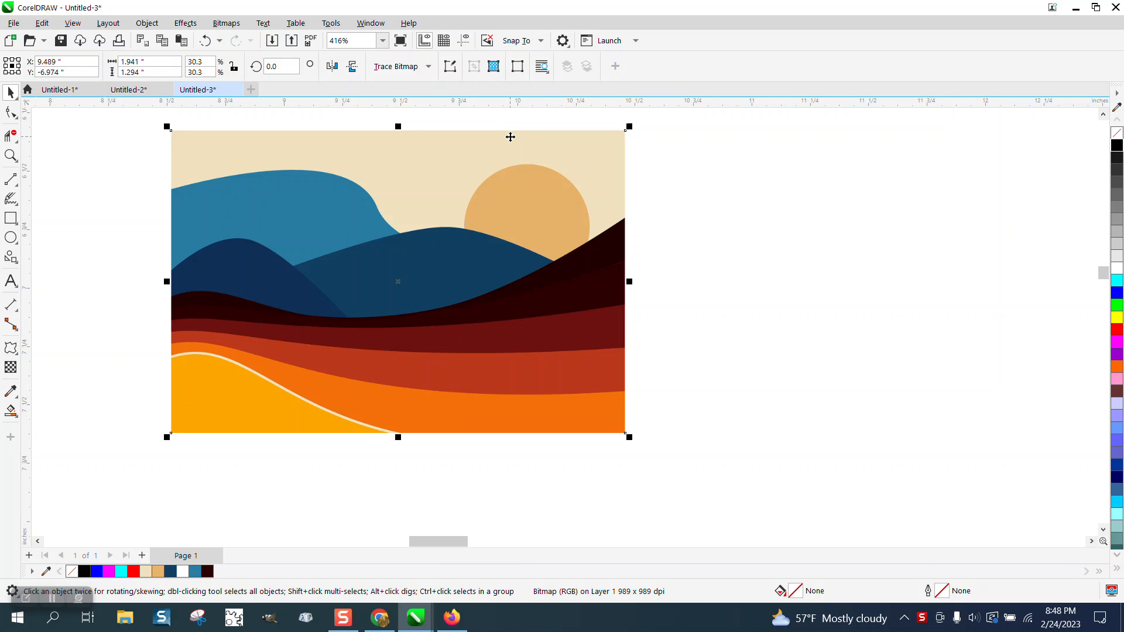
pyautogui.moveTo(435, 85)
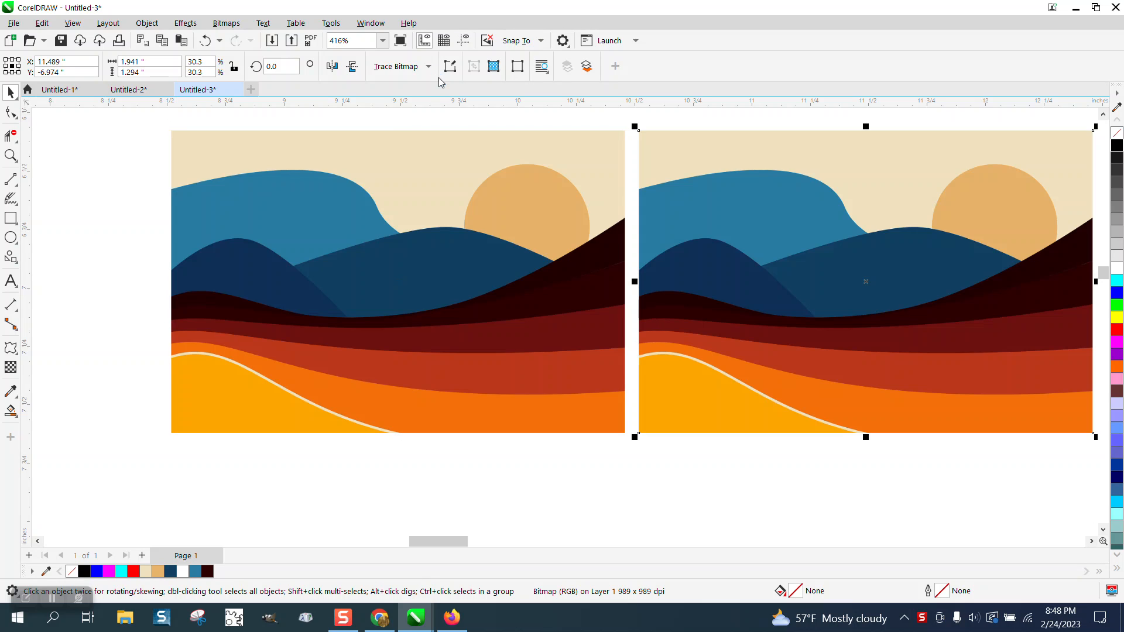
pyautogui.moveTo(704, 177)
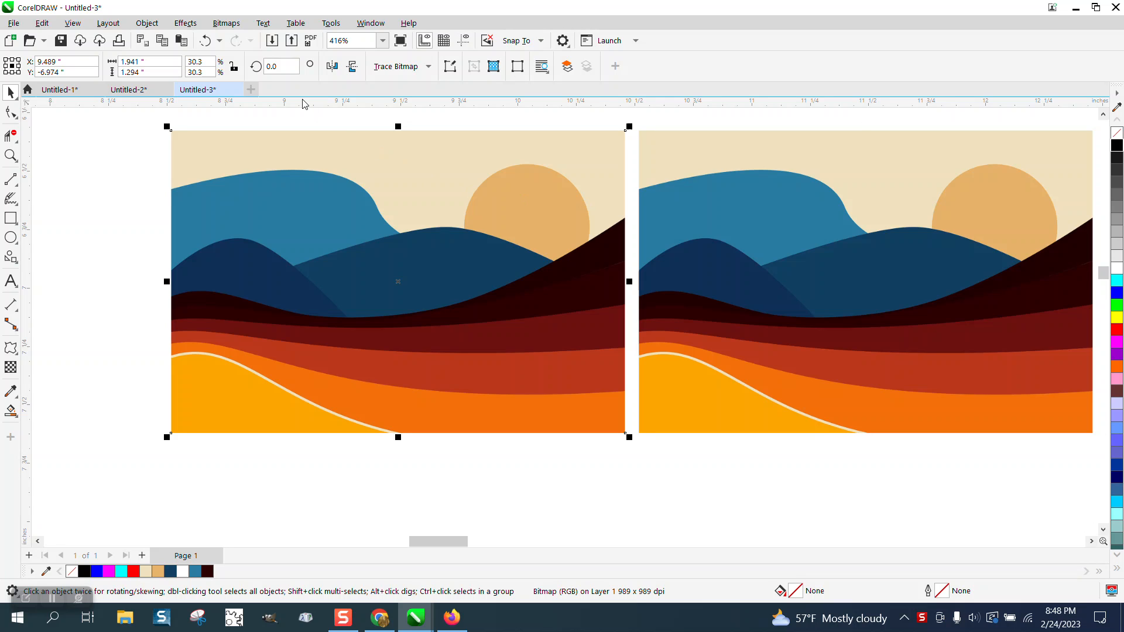
# - Convert the copied bitmap to grayscale and outline-trace it as Clipart with default PowerTRACE settings
pyautogui.click(226, 24)
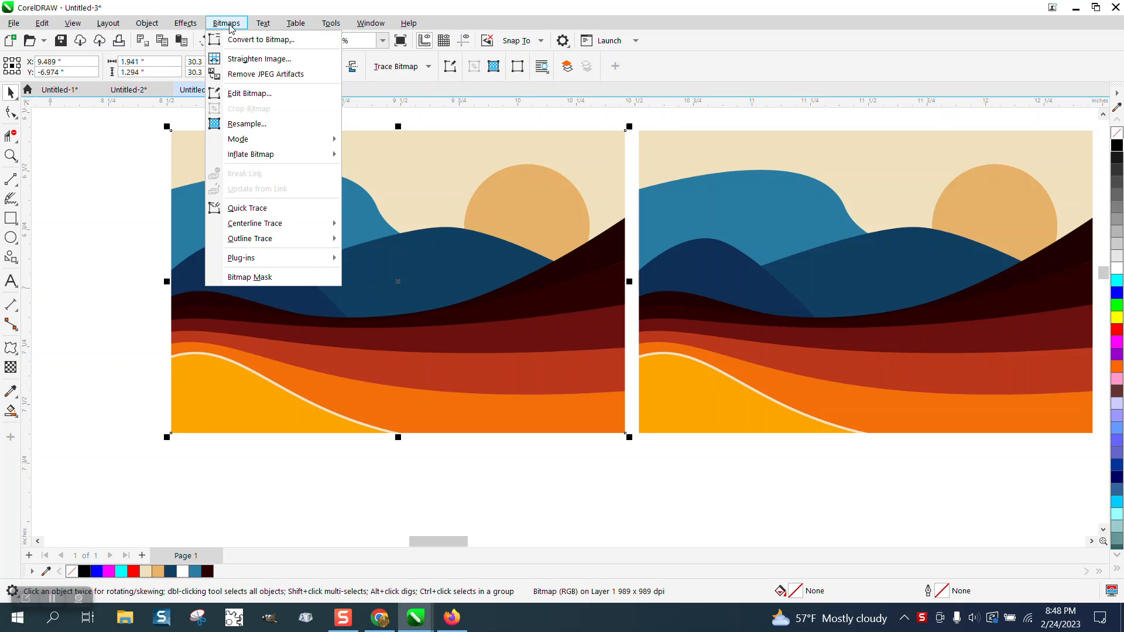
pyautogui.click(265, 40)
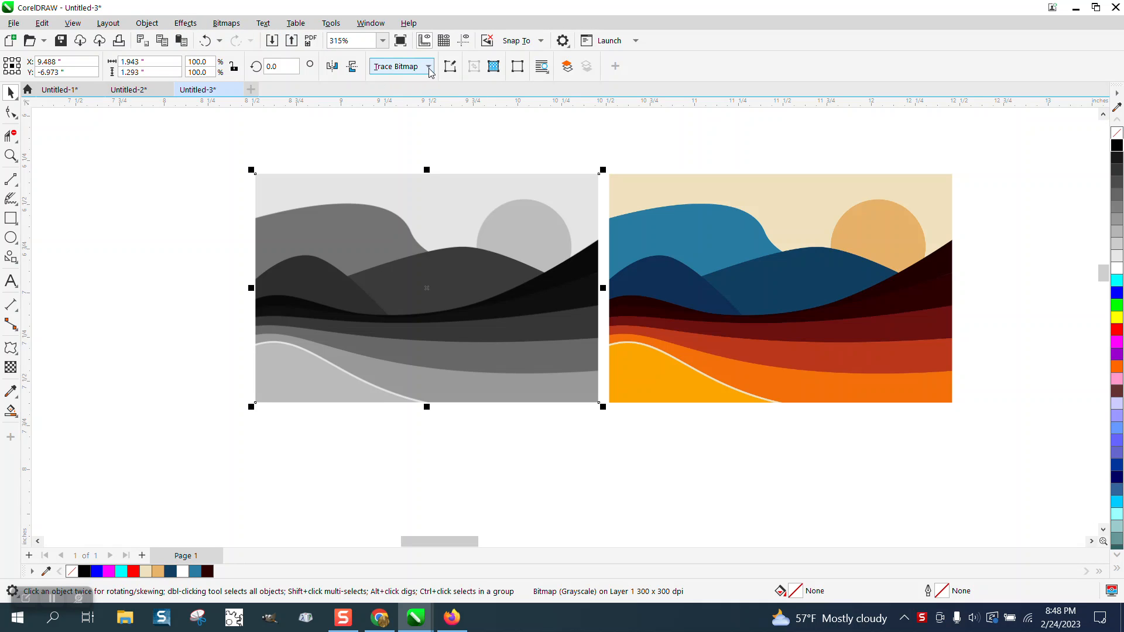
pyautogui.click(429, 66)
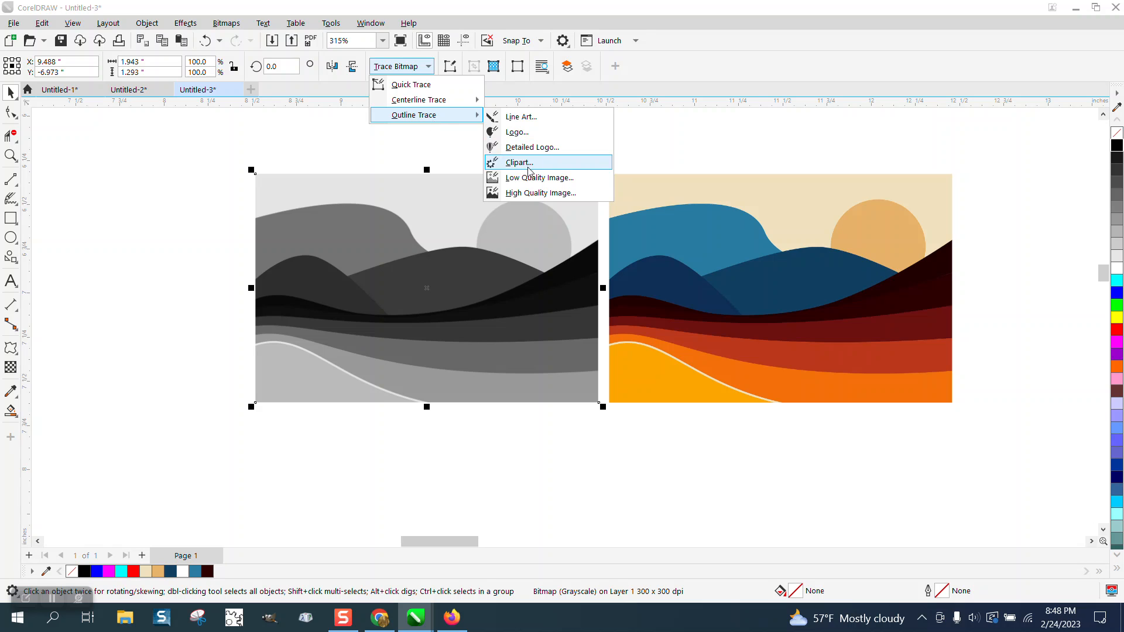
pyautogui.click(518, 162)
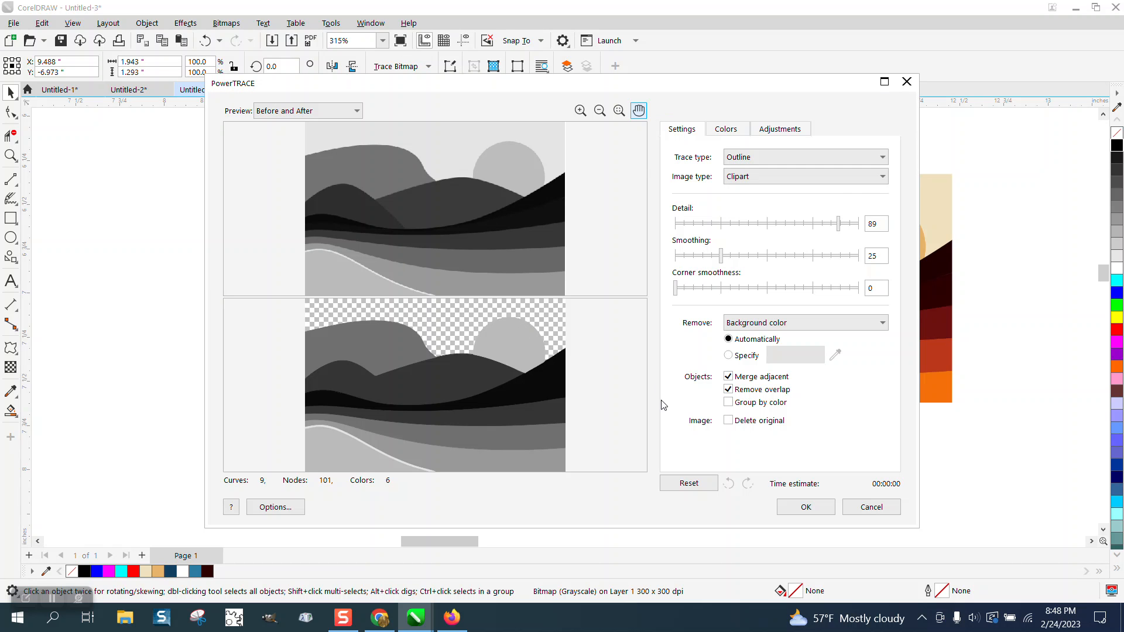
pyautogui.click(804, 507)
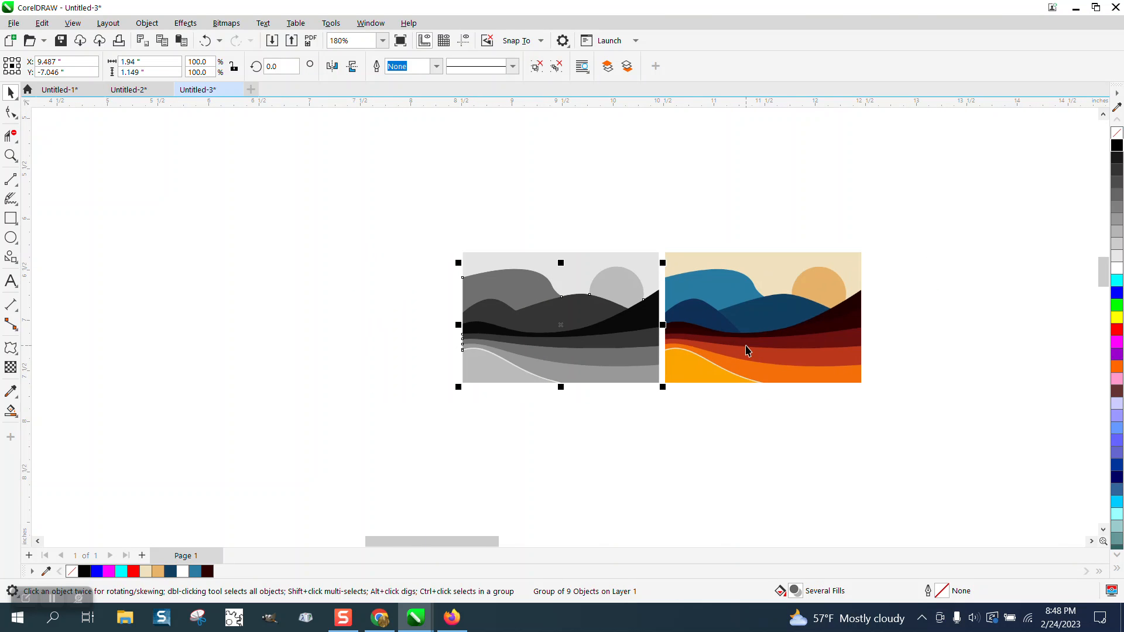
# - Move the traced group right of the colour bitmap and select the grayscale copy for removal
pyautogui.moveTo(559, 323); pyautogui.dragTo(965, 323)
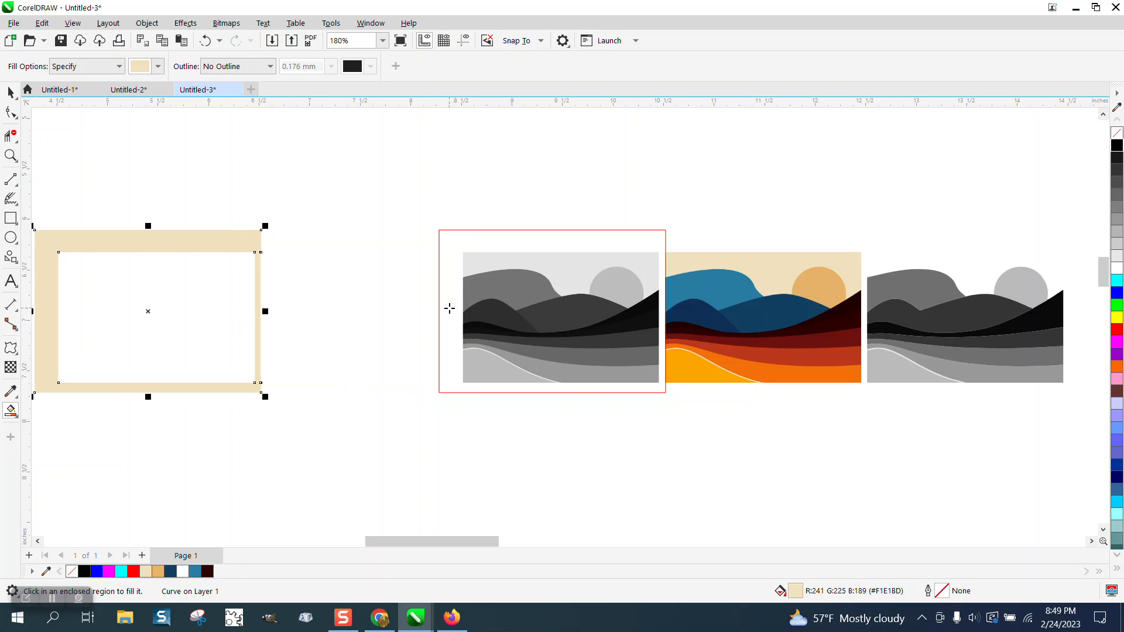
pyautogui.click(122, 330)
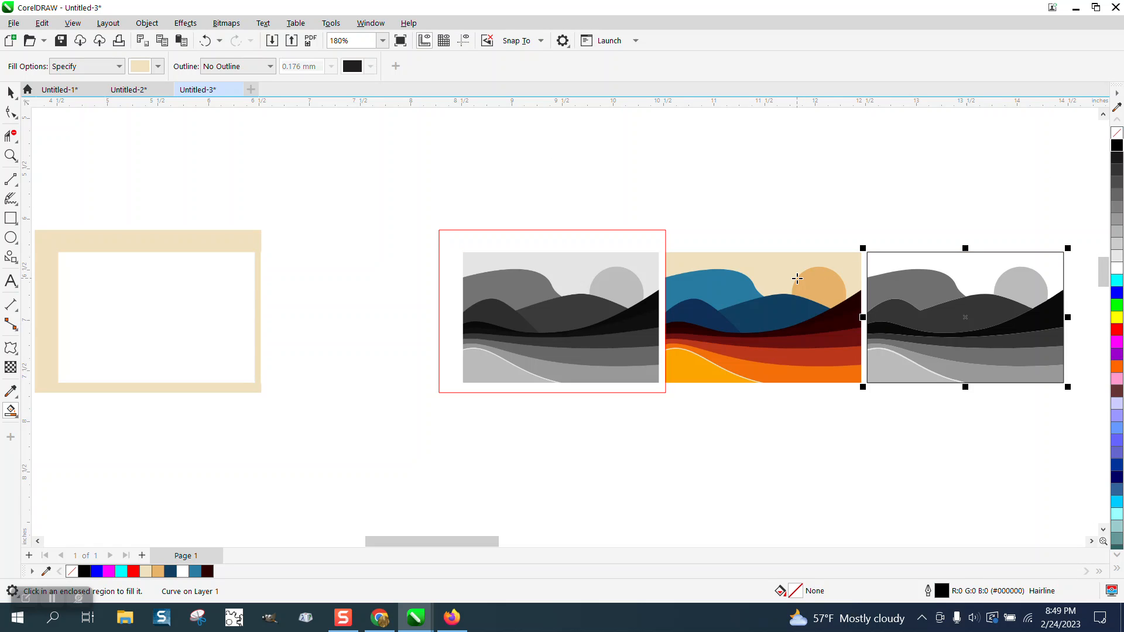
pyautogui.moveTo(182, 211)
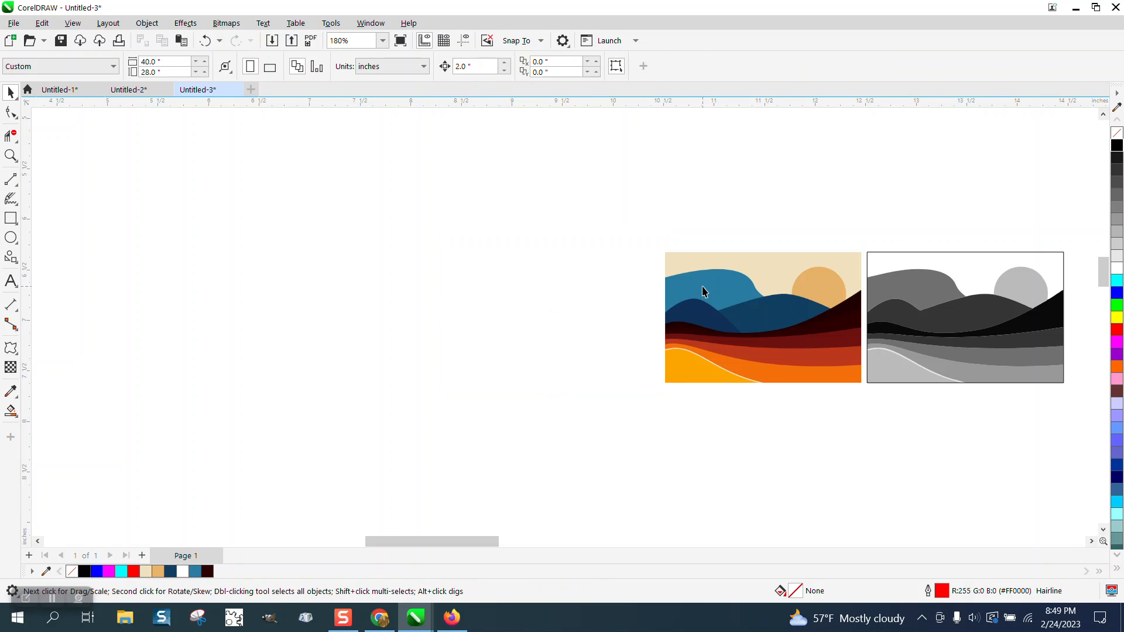
pyautogui.moveTo(440, 269)
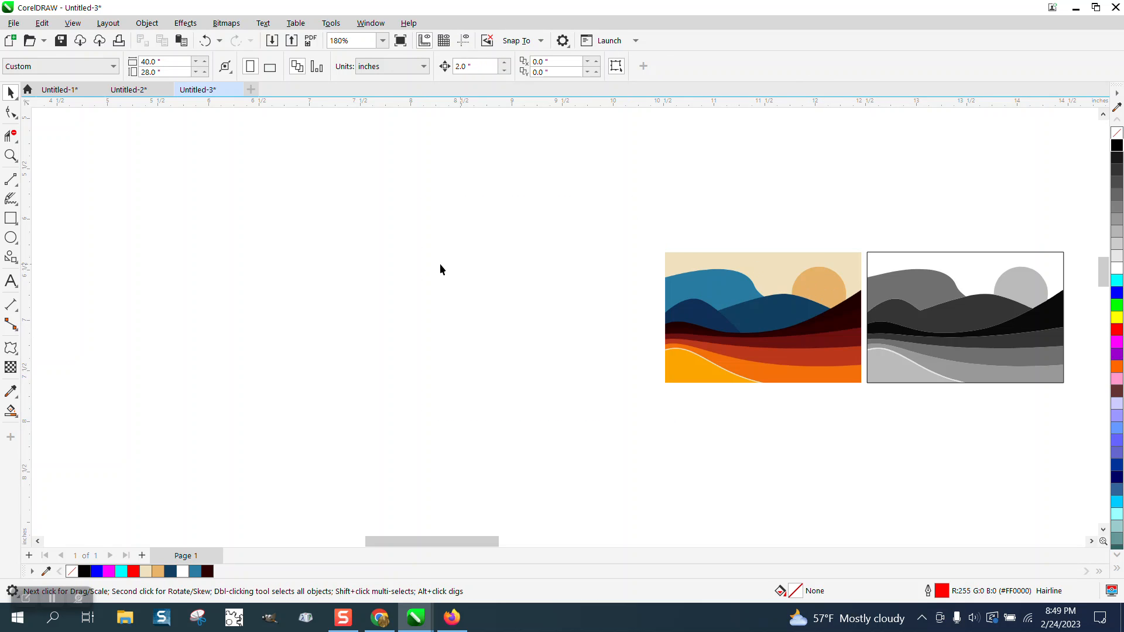
# - Pan to the tracing, sample the original sun's orange and Smart Fill the traced sun with it
pyautogui.click(12, 156)
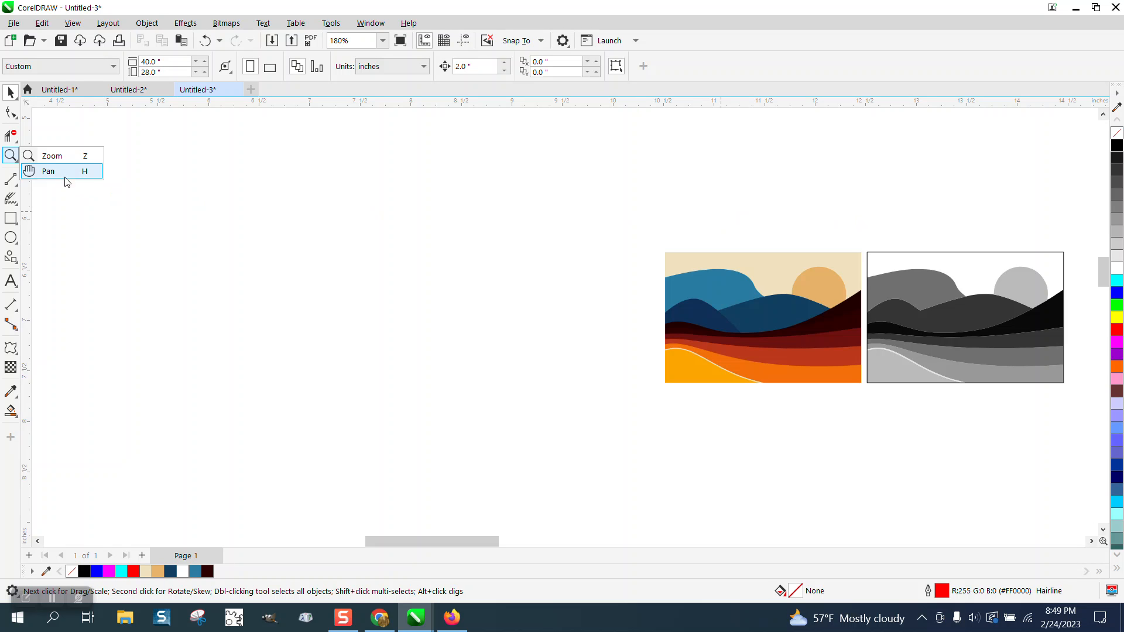
pyautogui.click(50, 156)
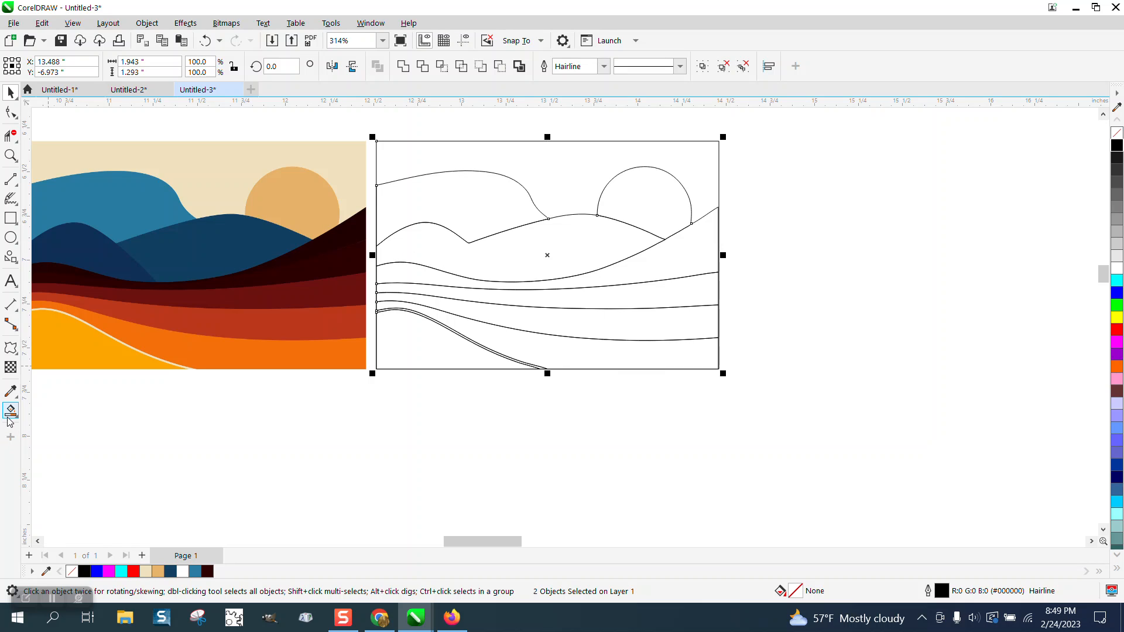
pyautogui.click(10, 409)
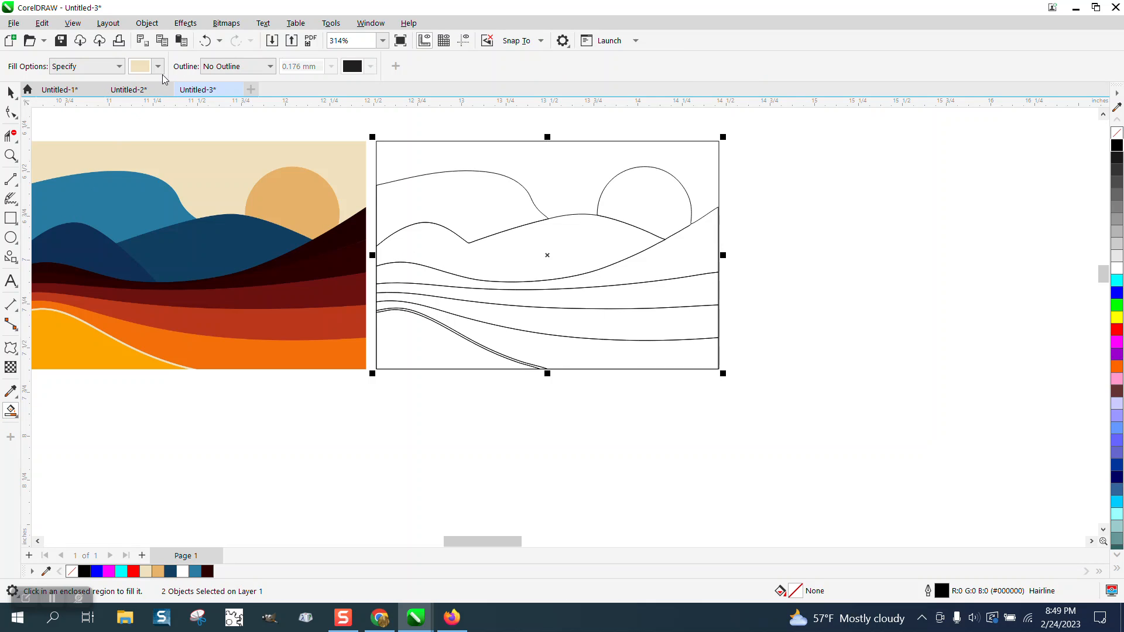
pyautogui.click(157, 66)
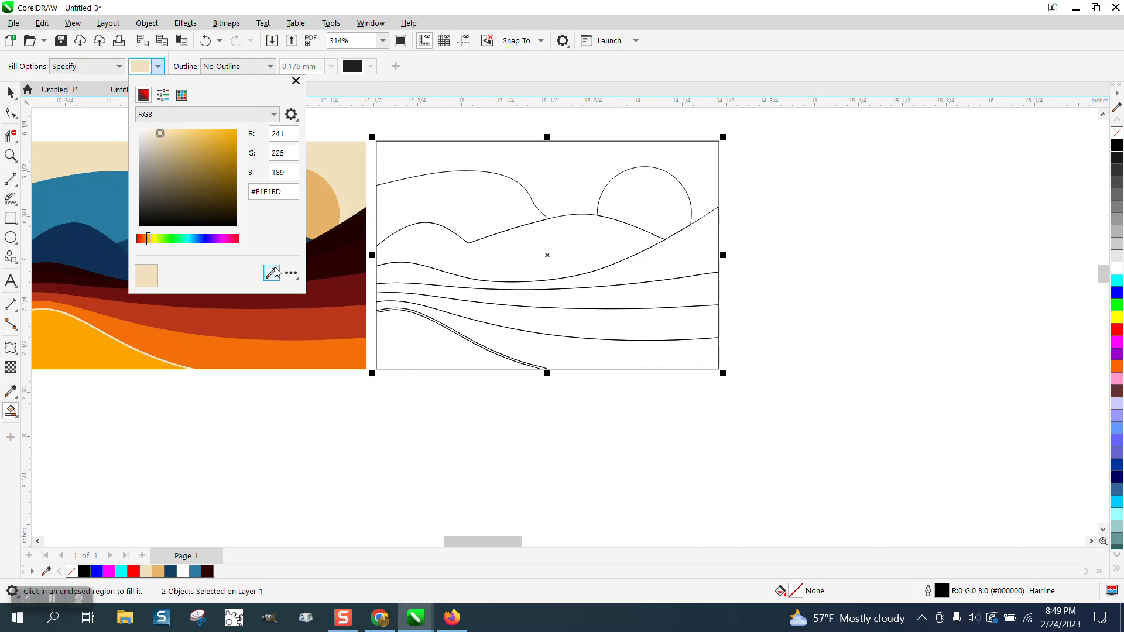
pyautogui.click(272, 273)
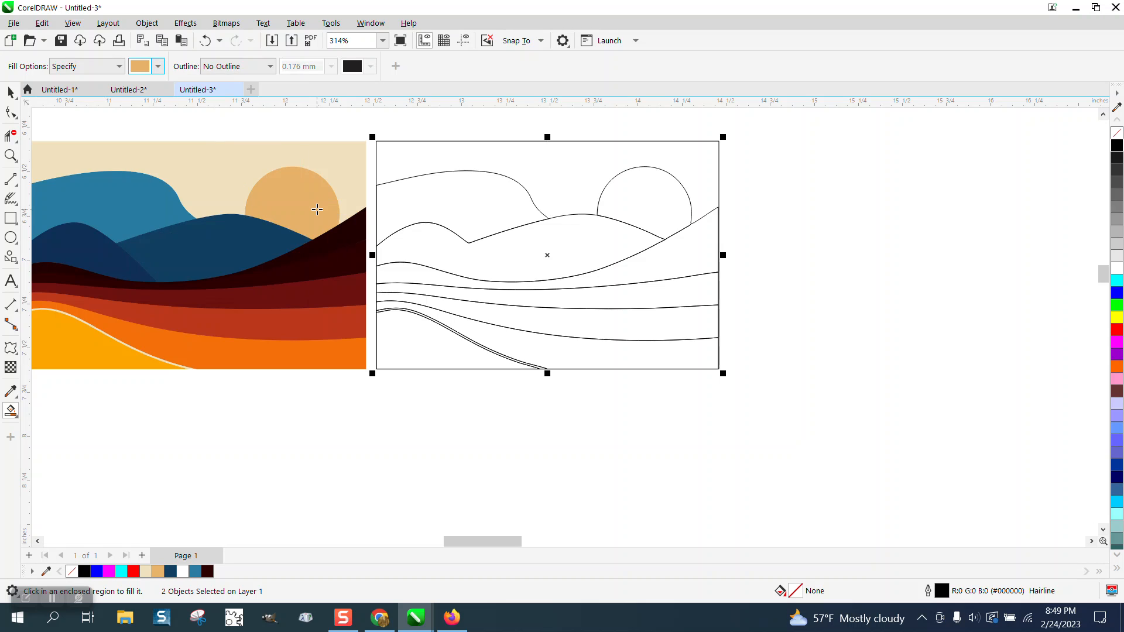
pyautogui.click(643, 186)
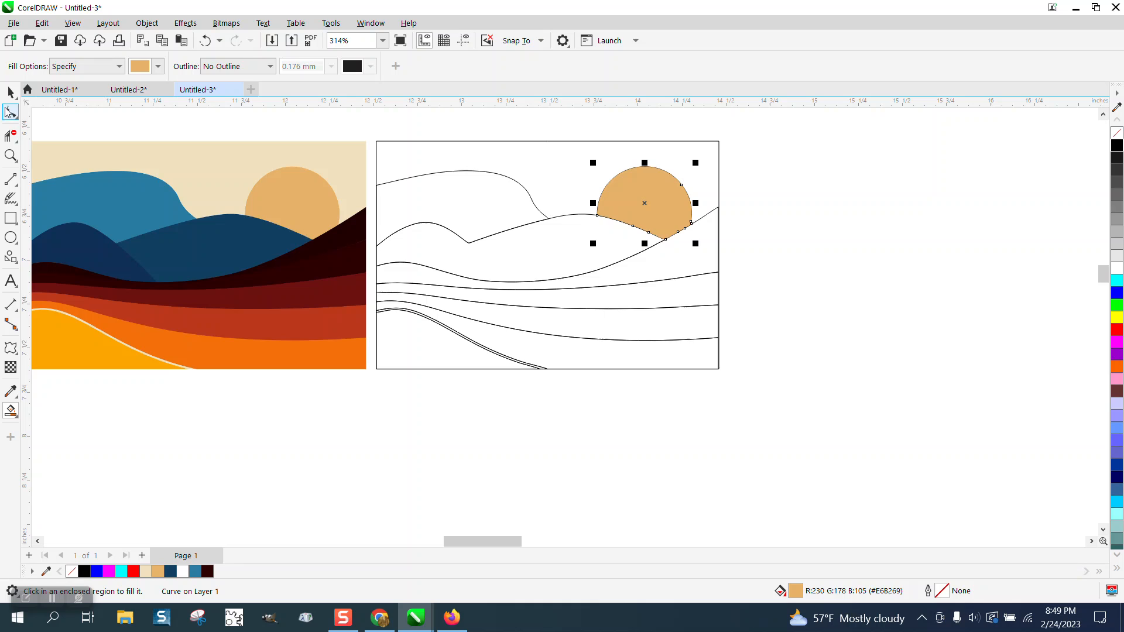
# - With the Color Eyedropper, sample the pale beige sky from the original and select the filled sun shape
pyautogui.click(10, 391)
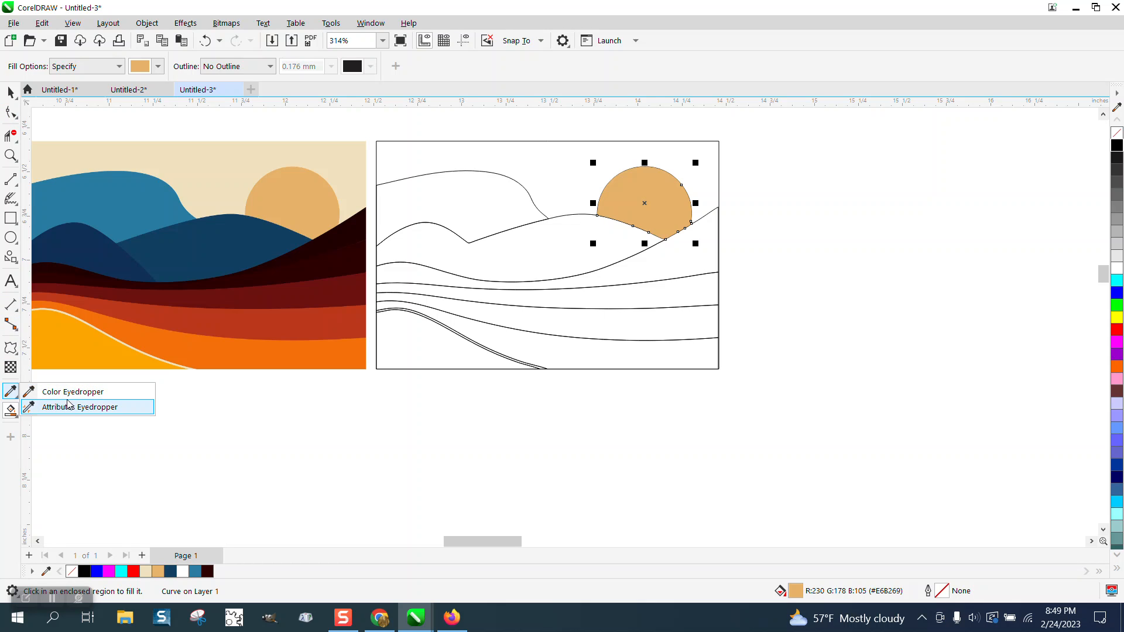
pyautogui.click(78, 406)
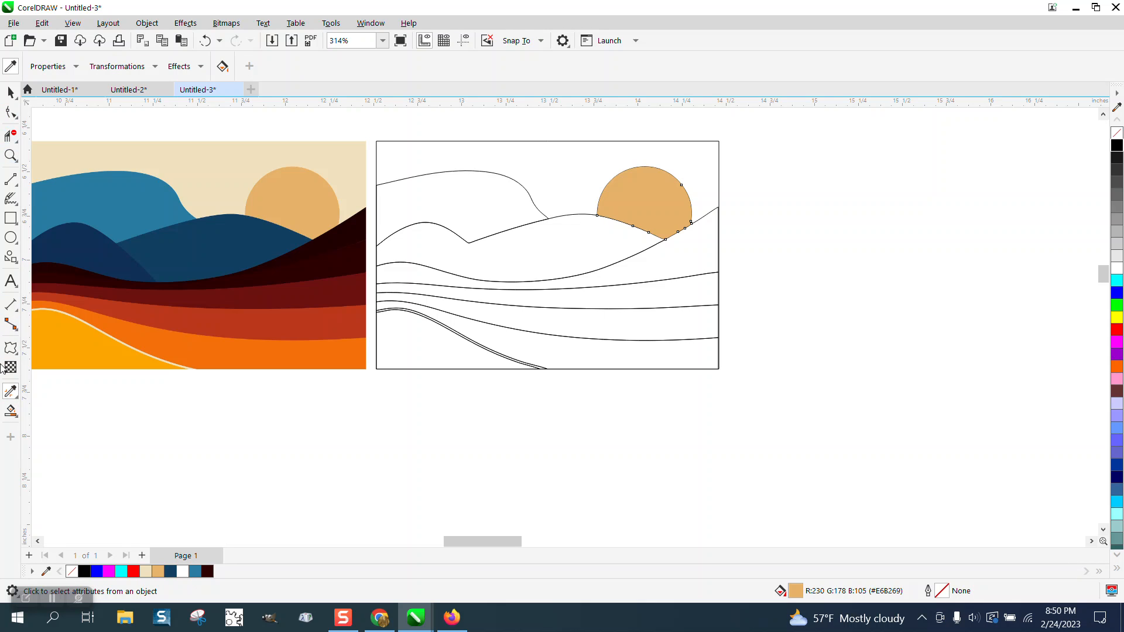
pyautogui.click(11, 391)
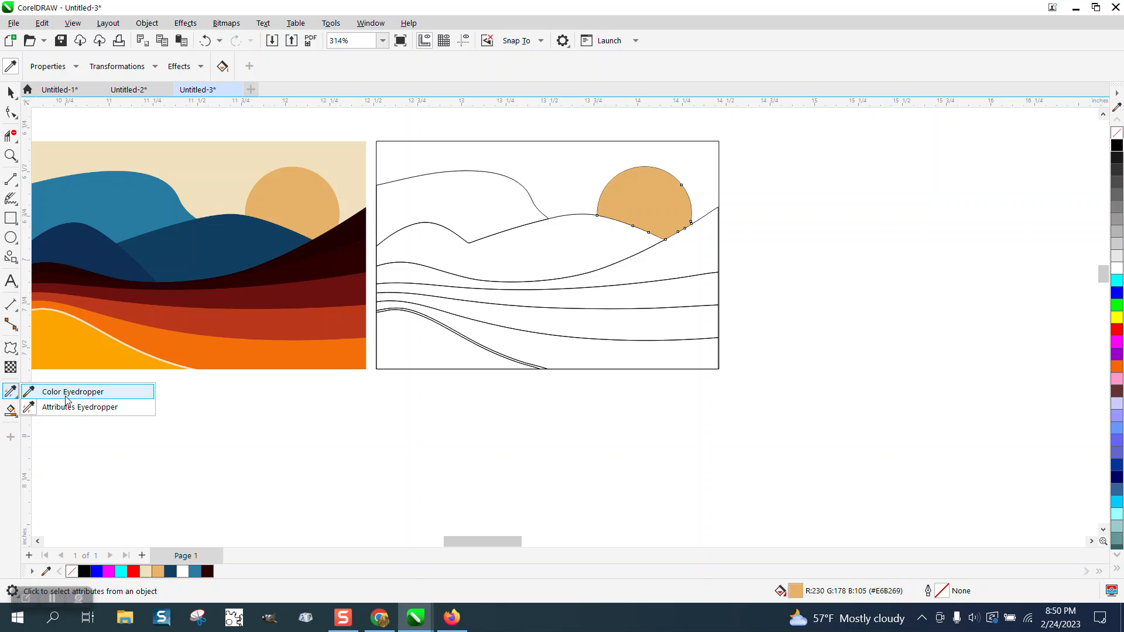
pyautogui.click(72, 391)
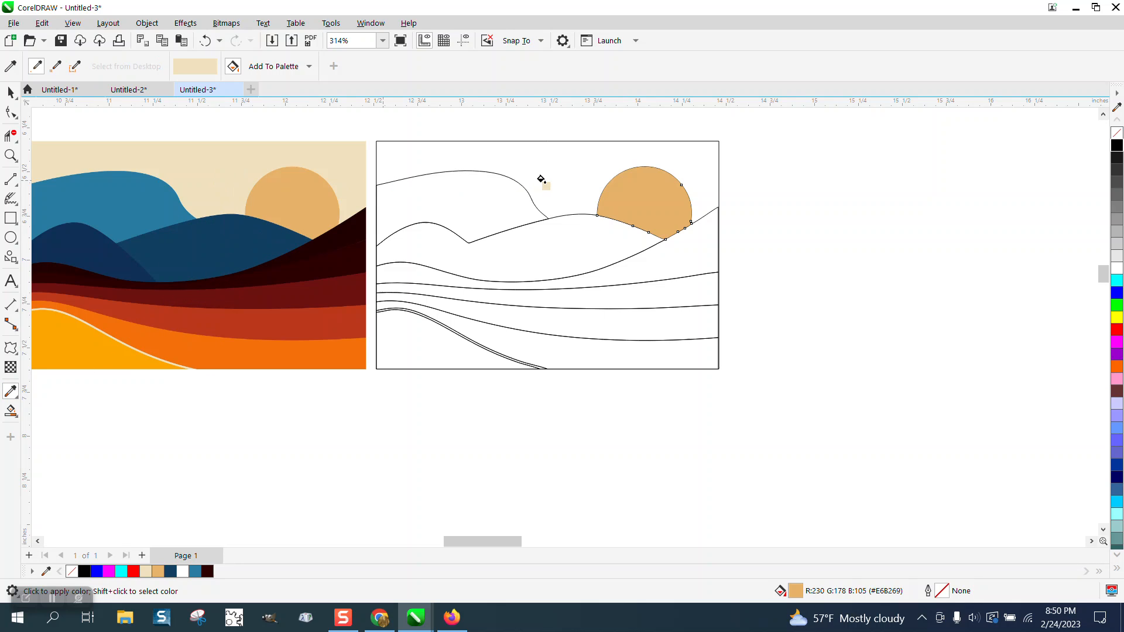
pyautogui.click(533, 222)
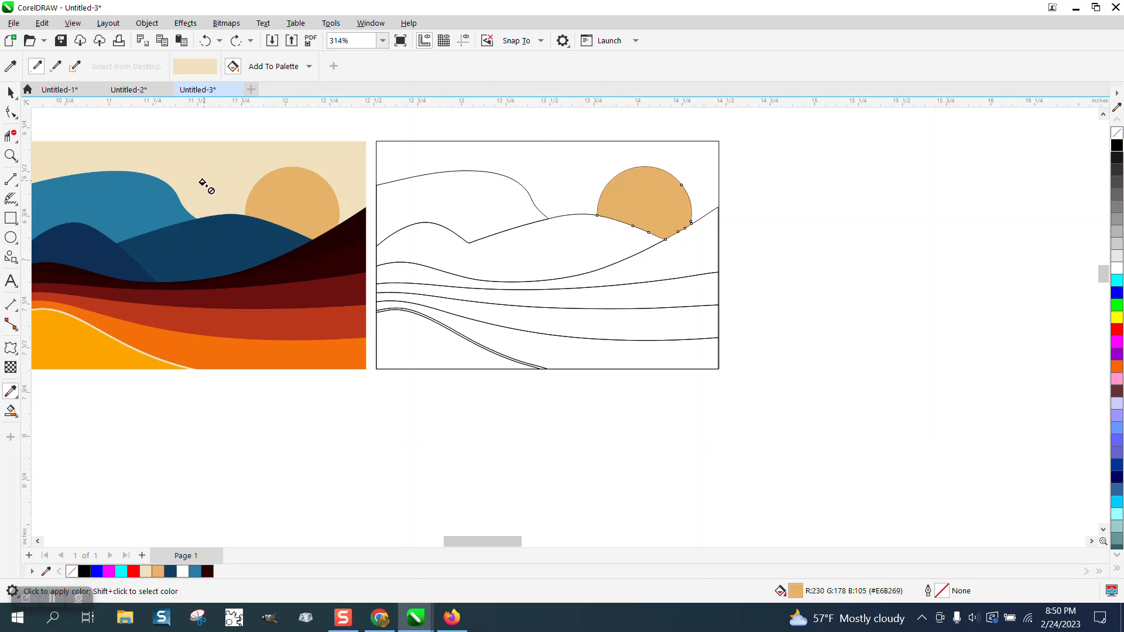
pyautogui.click(644, 203)
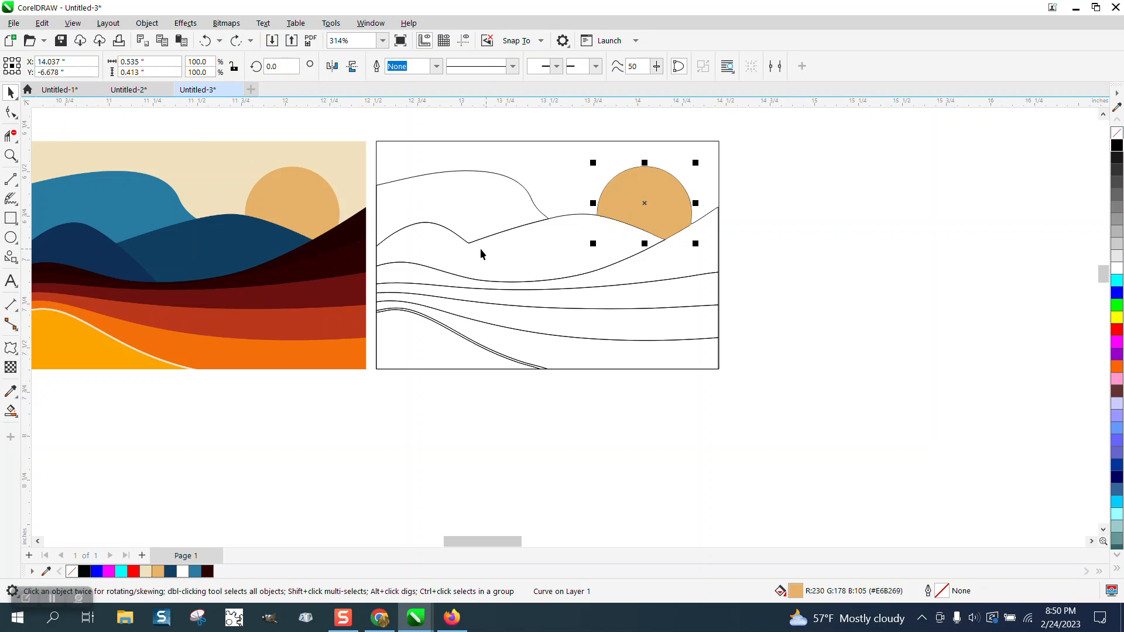
pyautogui.moveTo(396, 229)
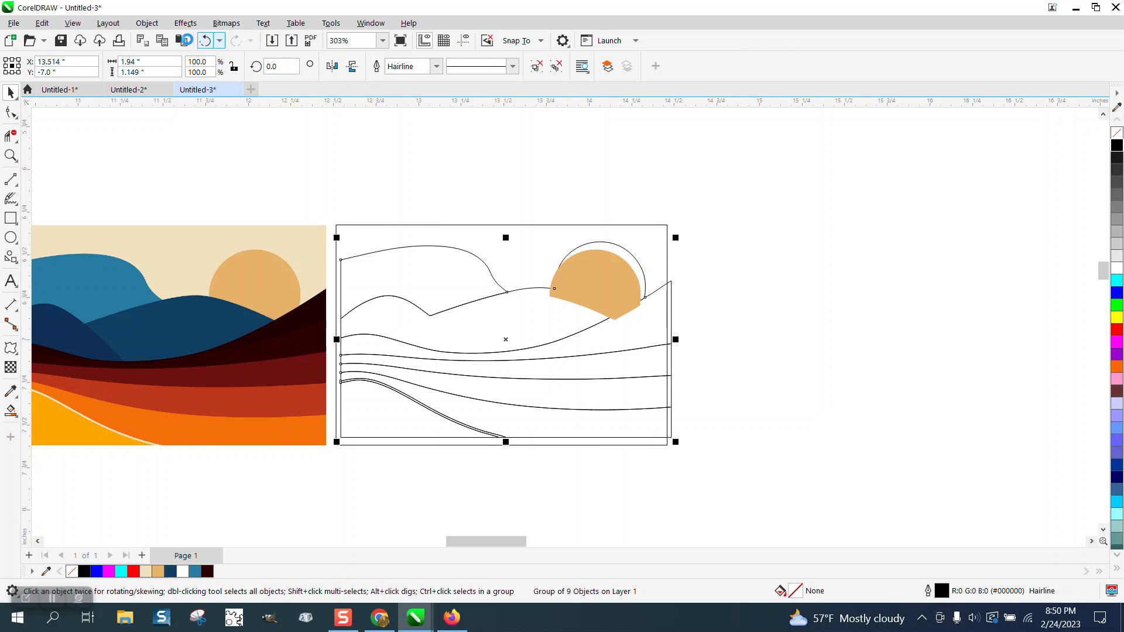
# - Ungroup the traced drawing into separate curves and set the nudge distance to 1 inch
pyautogui.click(147, 23)
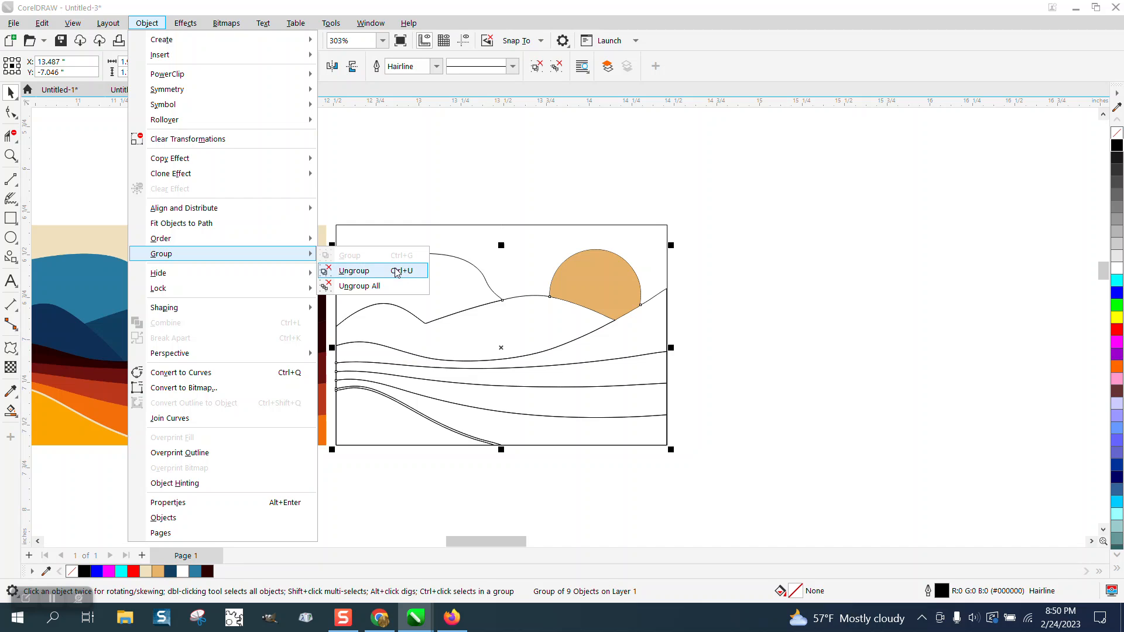
pyautogui.click(354, 270)
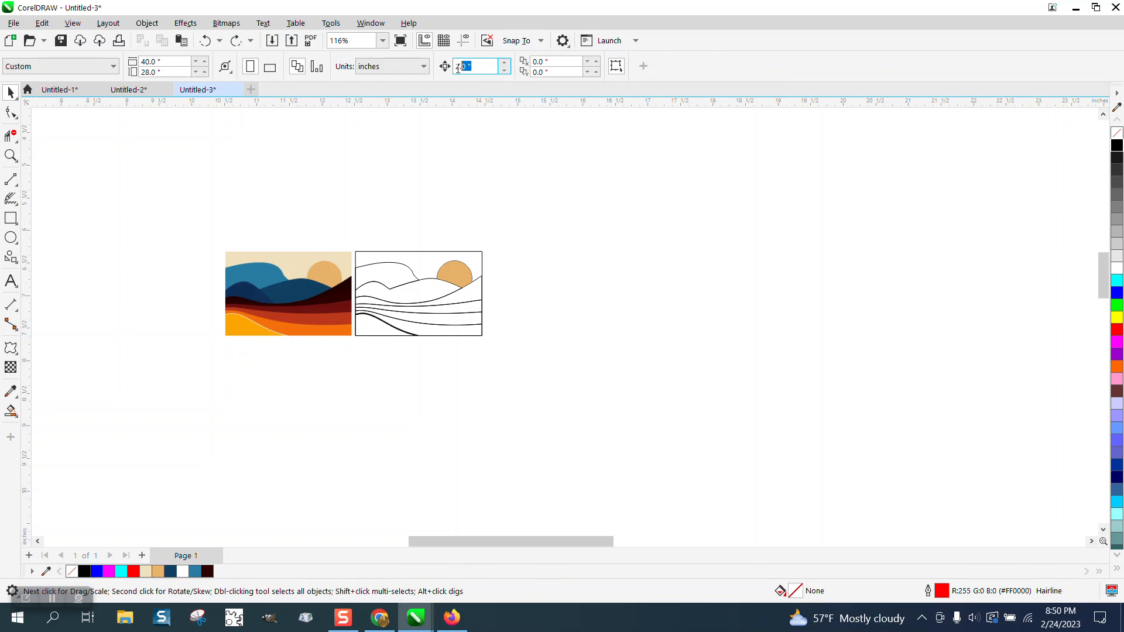
pyautogui.write('1')
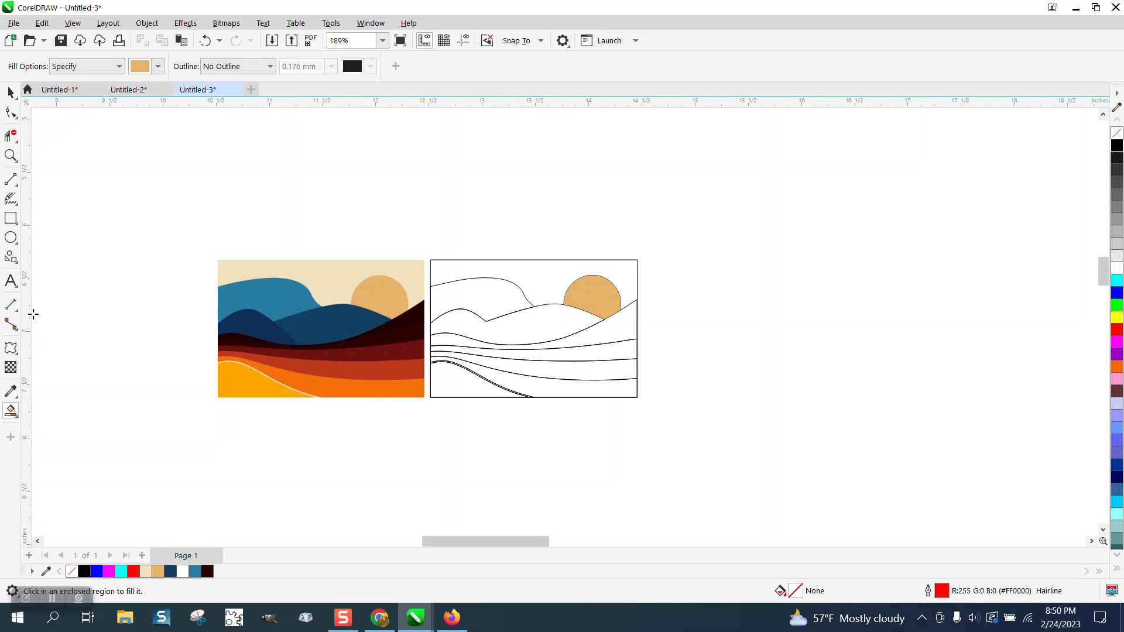
# - Create a separate shape from the top hill region and switch to the Color Eyedropper for its light blue
pyautogui.click(10, 92)
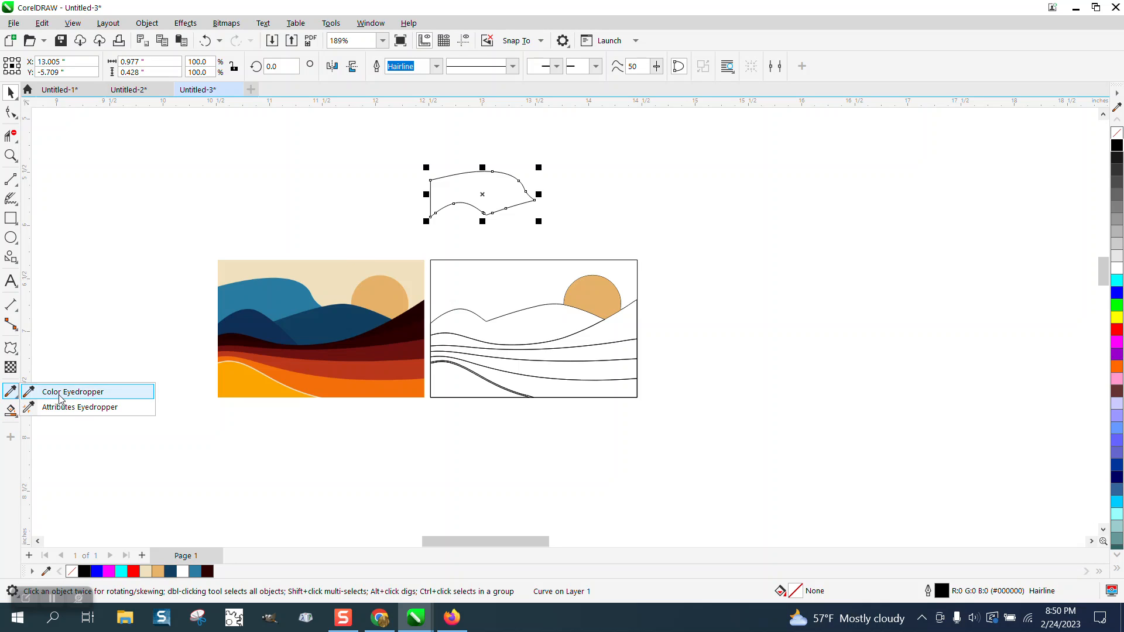
pyautogui.click(69, 391)
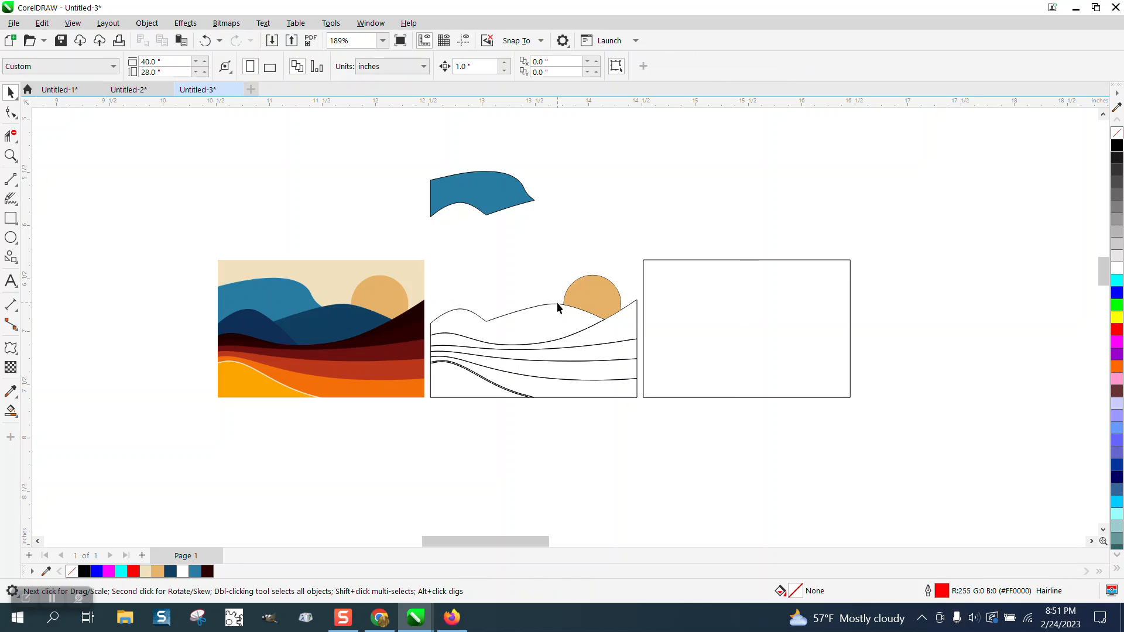
# - Pull the second hill curve out, make it a fillable navy shape and stack it above the empty frame
pyautogui.click(534, 309)
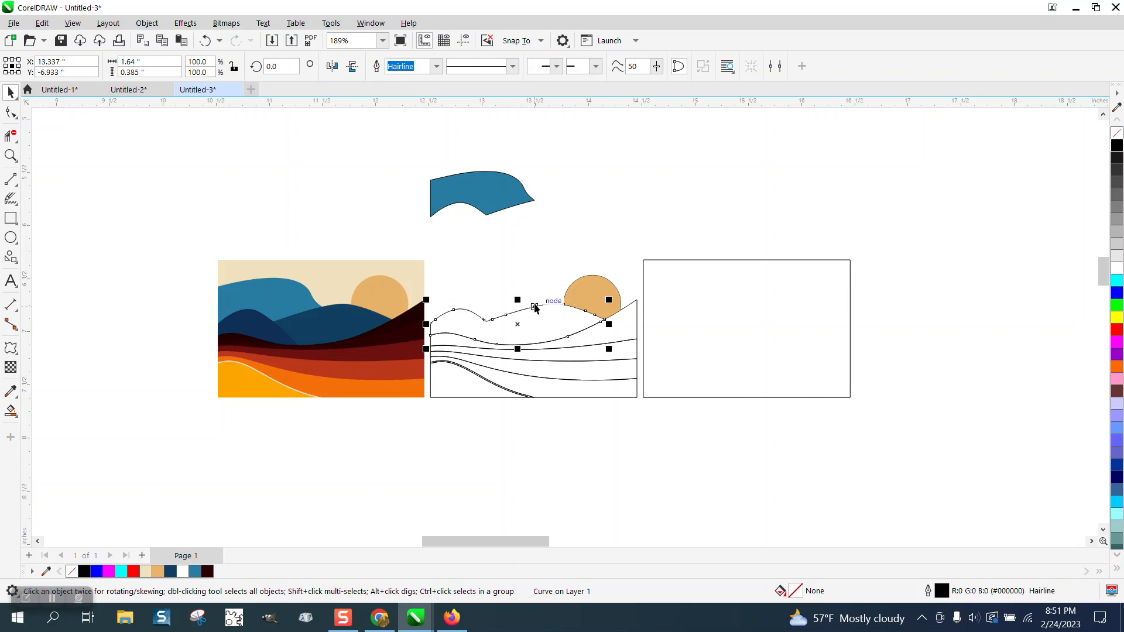
pyautogui.moveTo(516, 324); pyautogui.dragTo(517, 430)
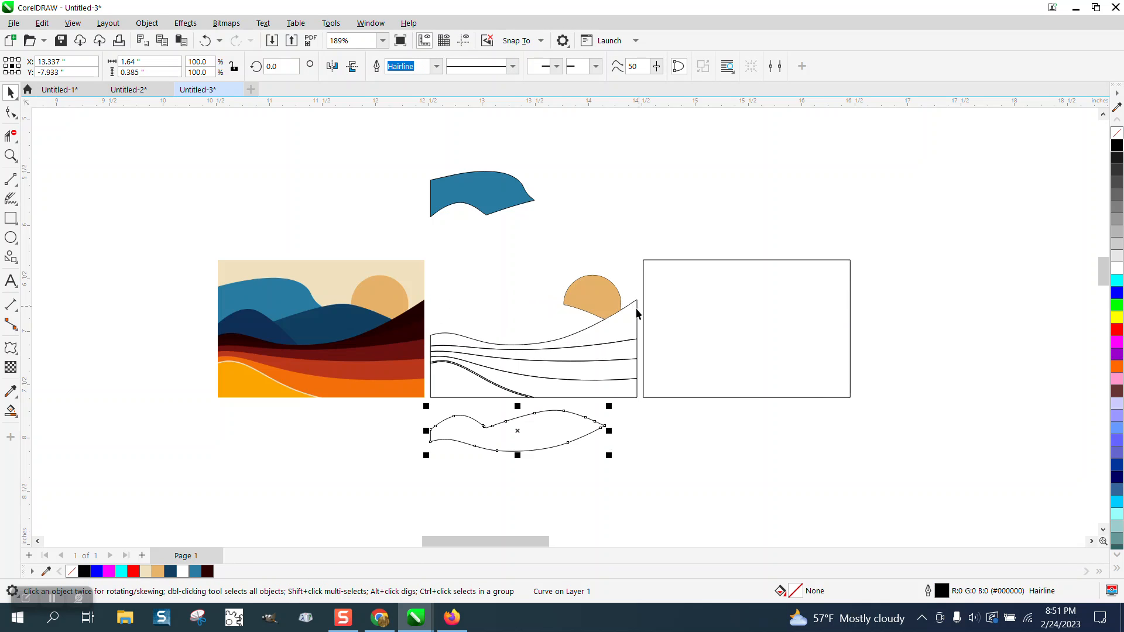
pyautogui.moveTo(10, 411)
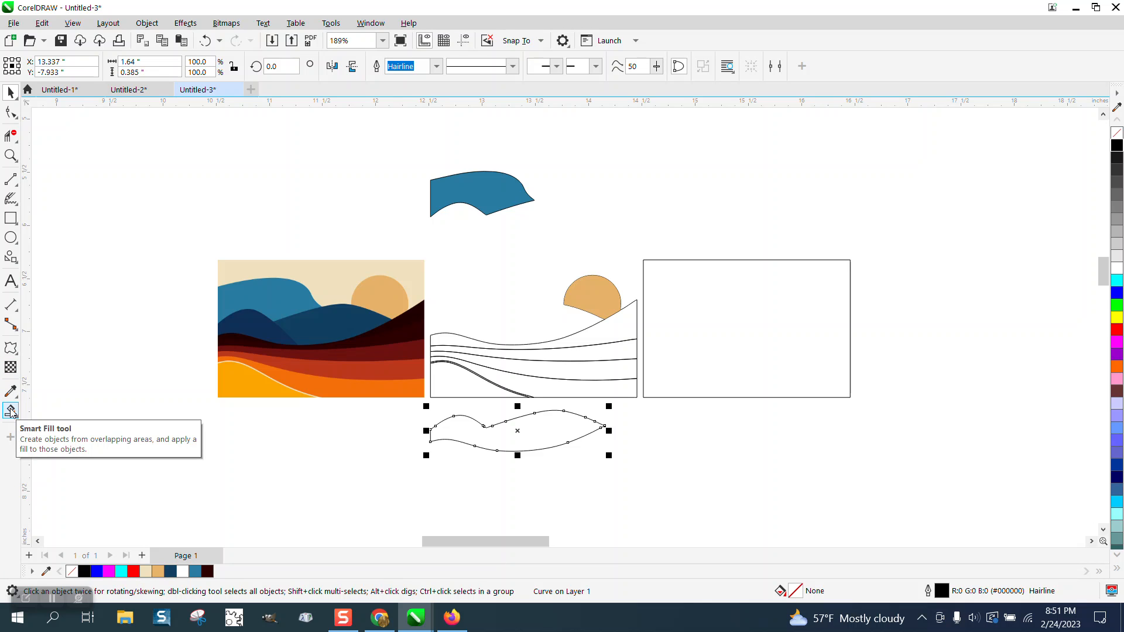
pyautogui.click(11, 411)
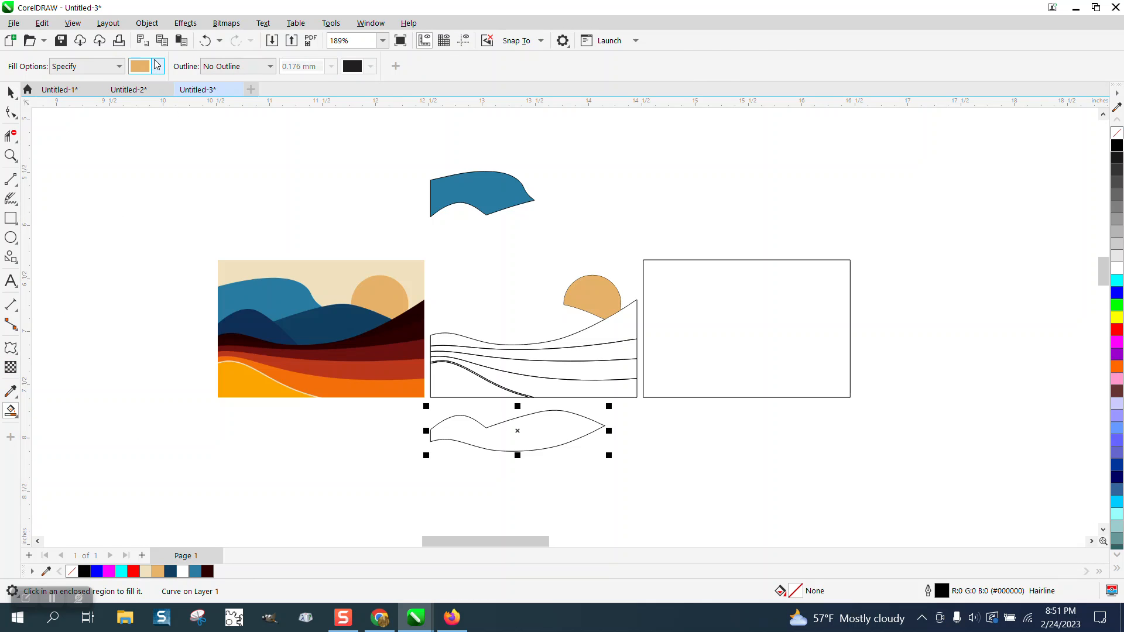
pyautogui.click(156, 66)
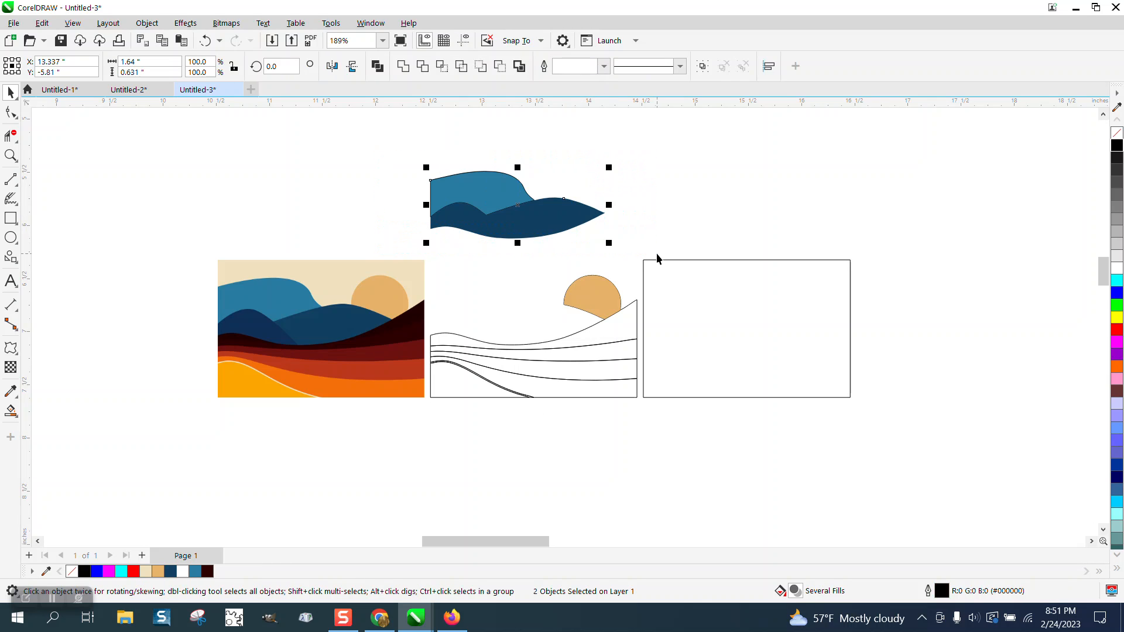
pyautogui.moveTo(516, 206); pyautogui.dragTo(729, 206)
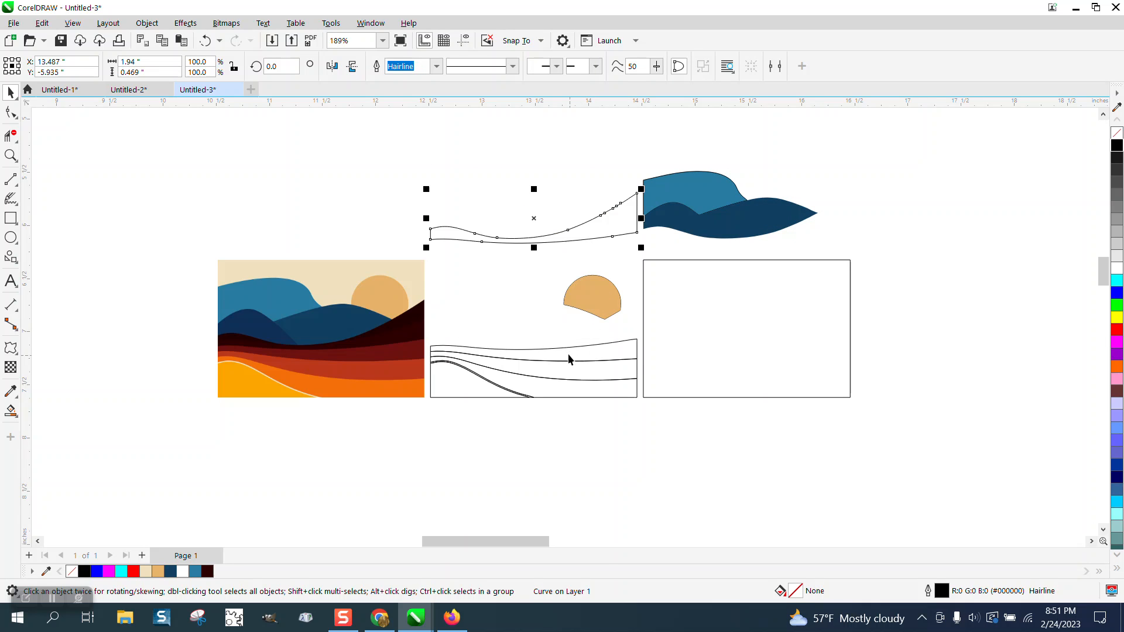
pyautogui.moveTo(3, 423)
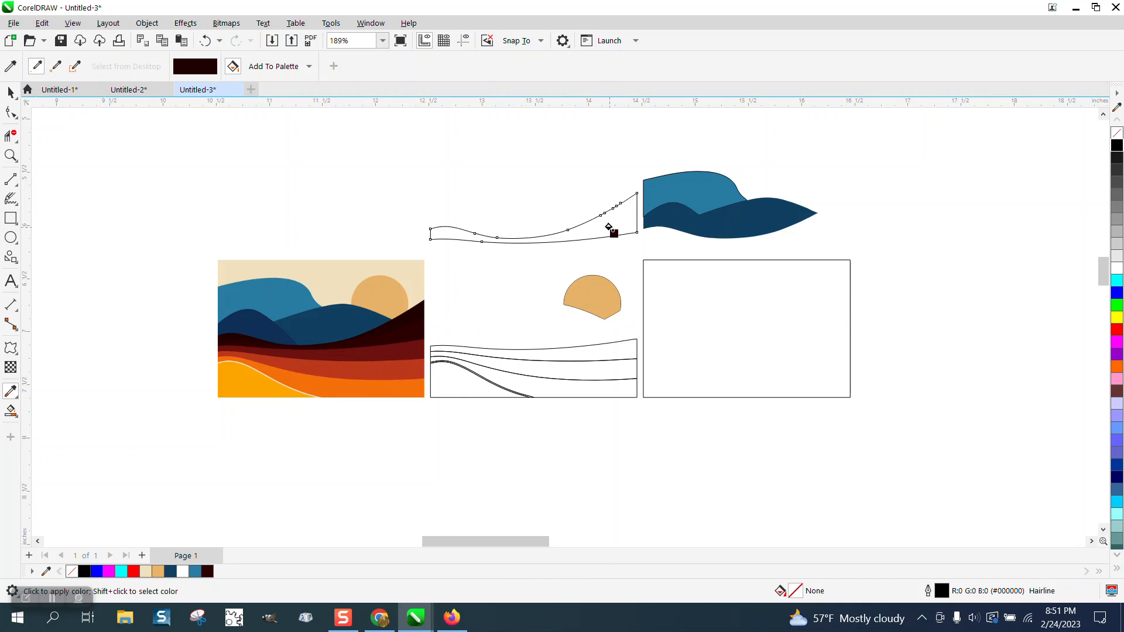
# - Fill the next band dark brown, pull the following band curve out and ready the eyedropper for dark red
pyautogui.click(207, 571)
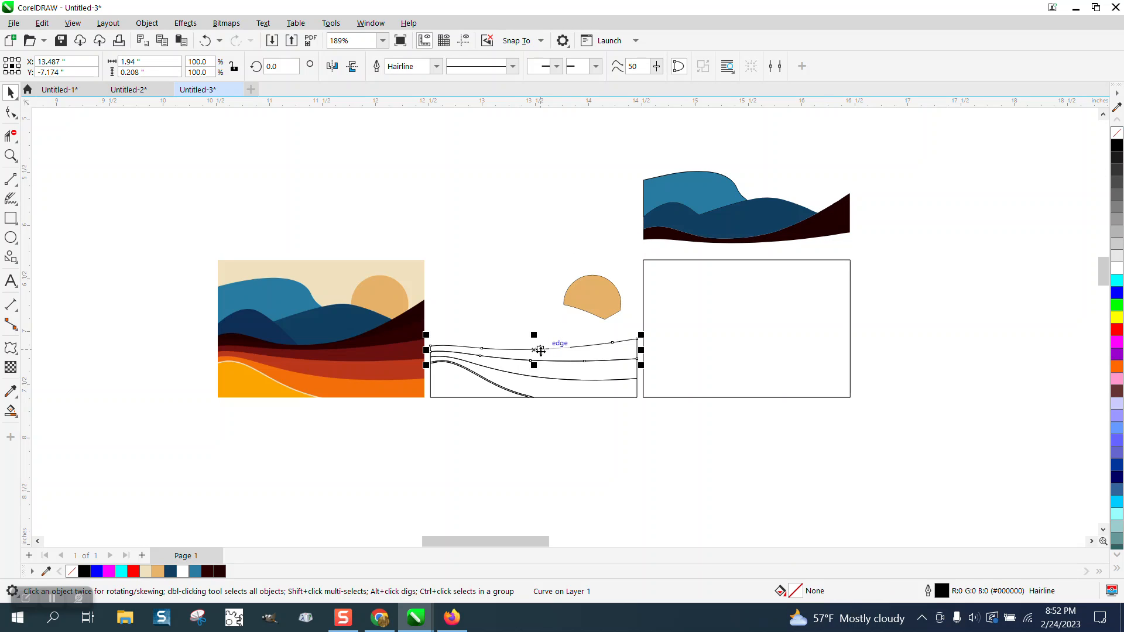
pyautogui.moveTo(541, 350); pyautogui.dragTo(642, 243)
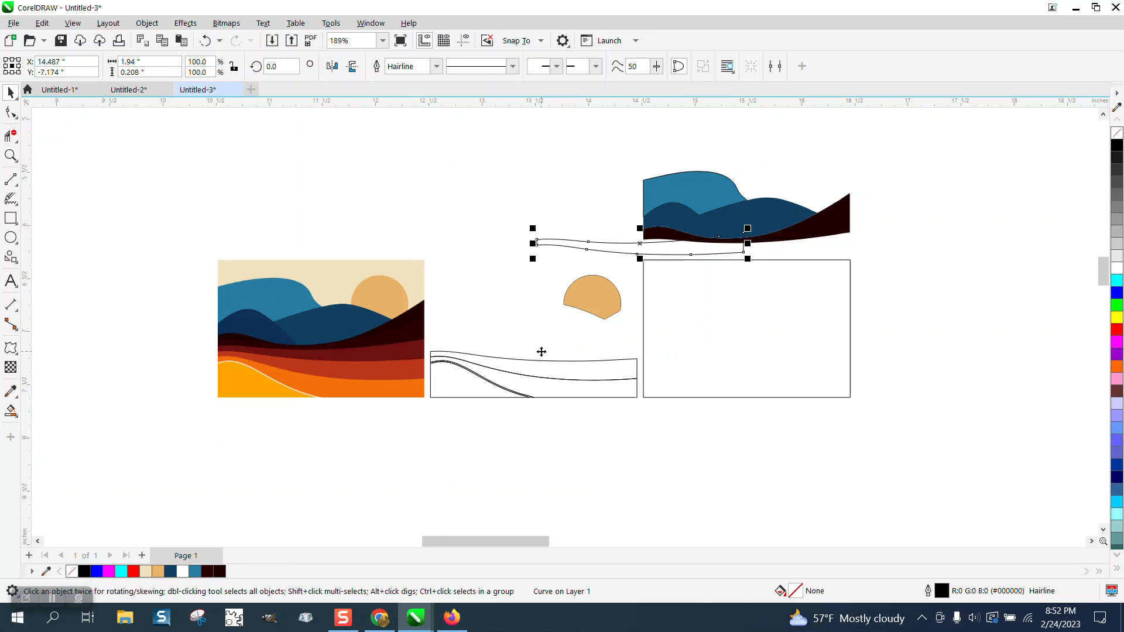
pyautogui.moveTo(638, 243); pyautogui.dragTo(534, 242)
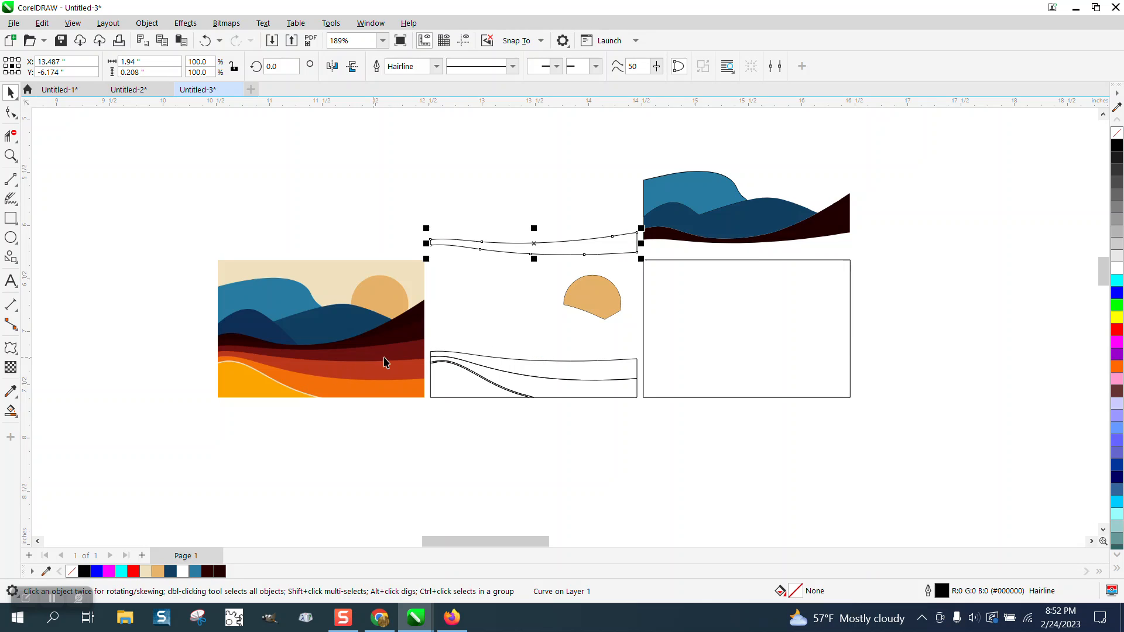
pyautogui.moveTo(373, 357)
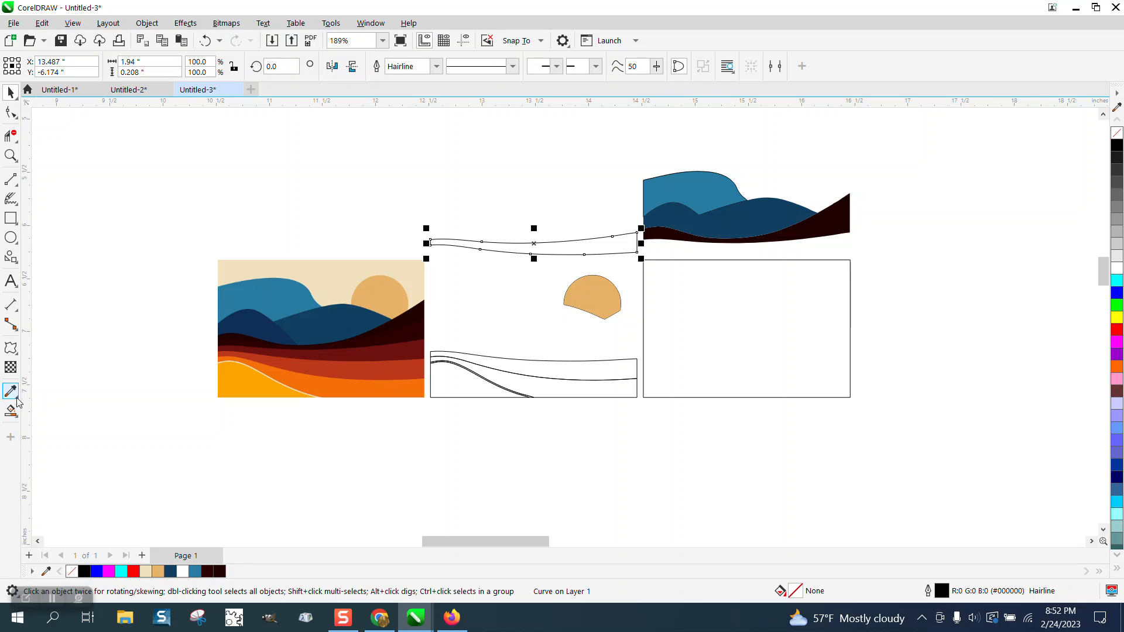
pyautogui.click(10, 391)
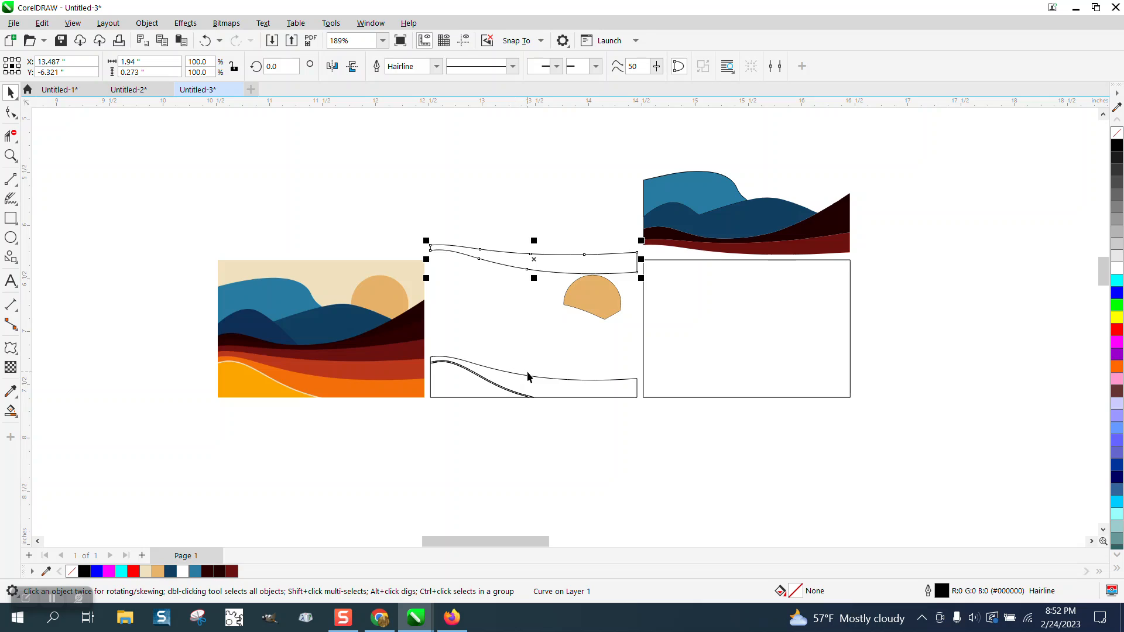
pyautogui.moveTo(33, 409)
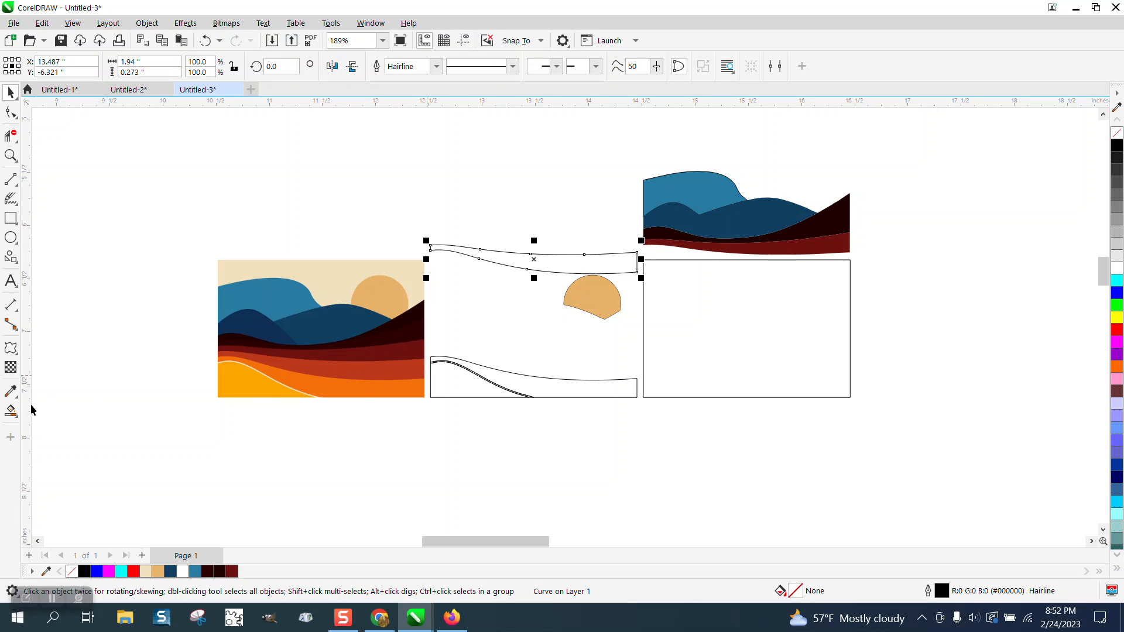
# - Switch to single-colour sampling and move the lowest band curves out of the drawing
pyautogui.click(11, 391)
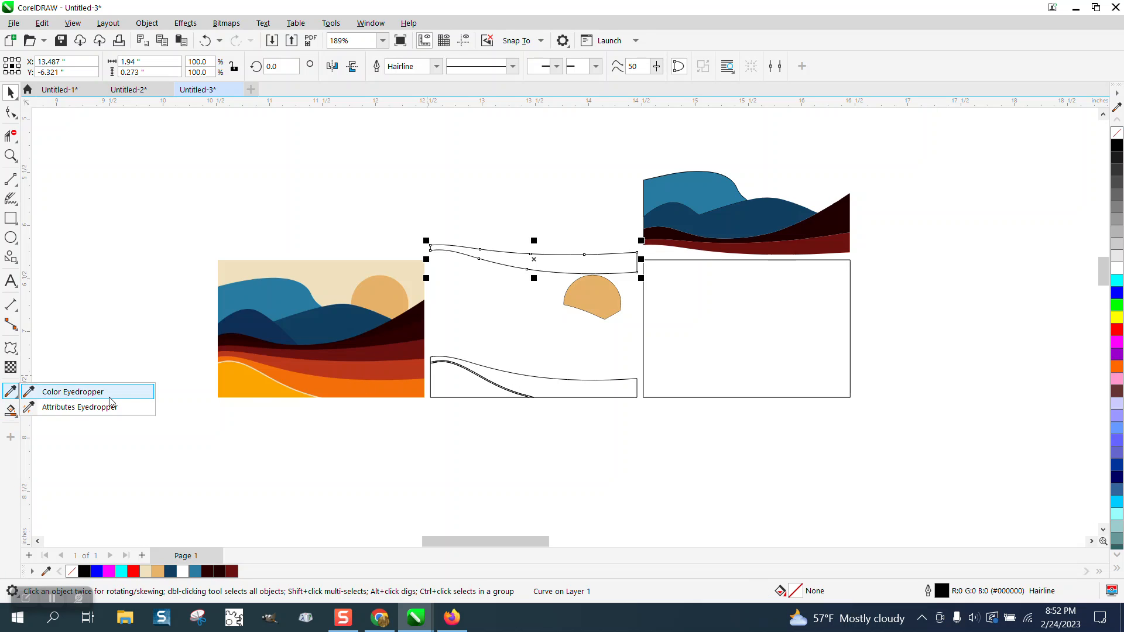
pyautogui.click(71, 391)
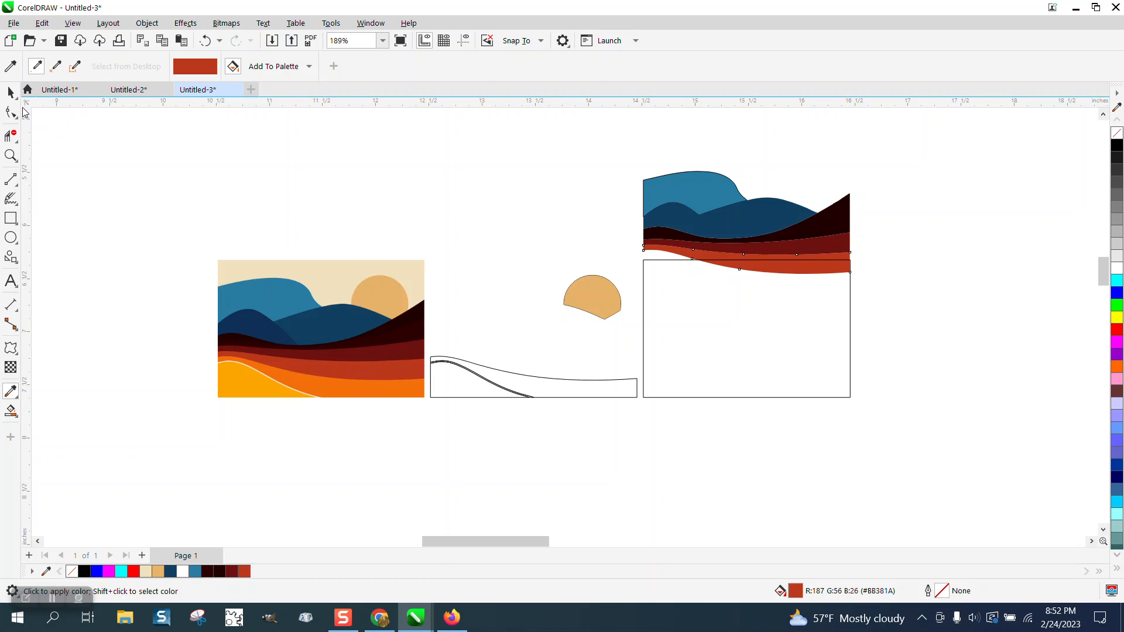
pyautogui.click(527, 376)
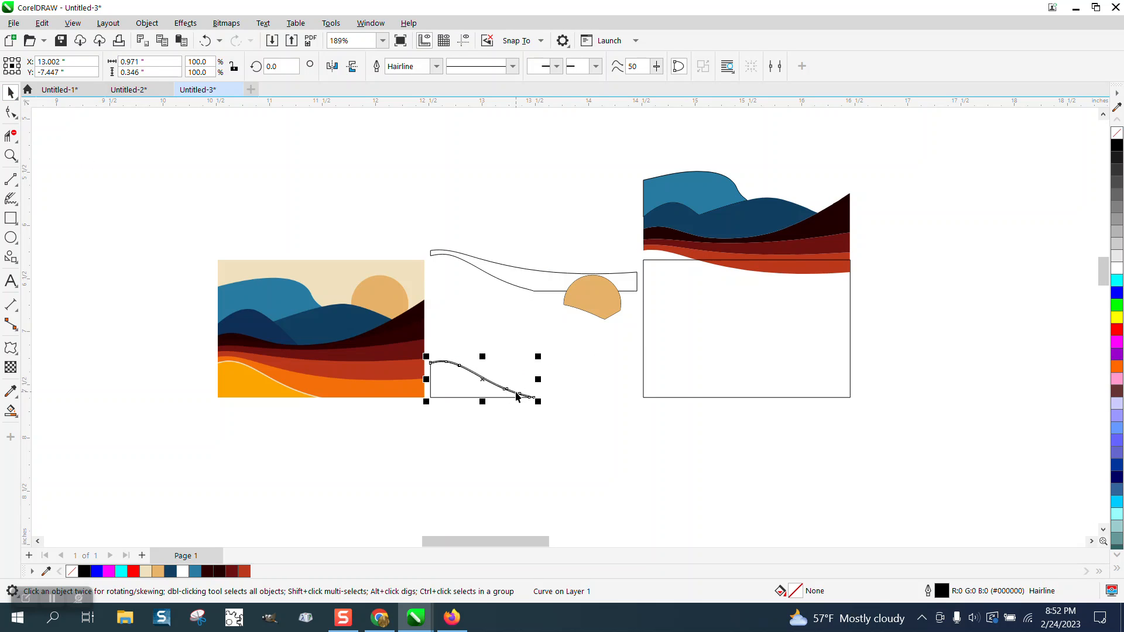
pyautogui.moveTo(482, 378); pyautogui.dragTo(481, 166)
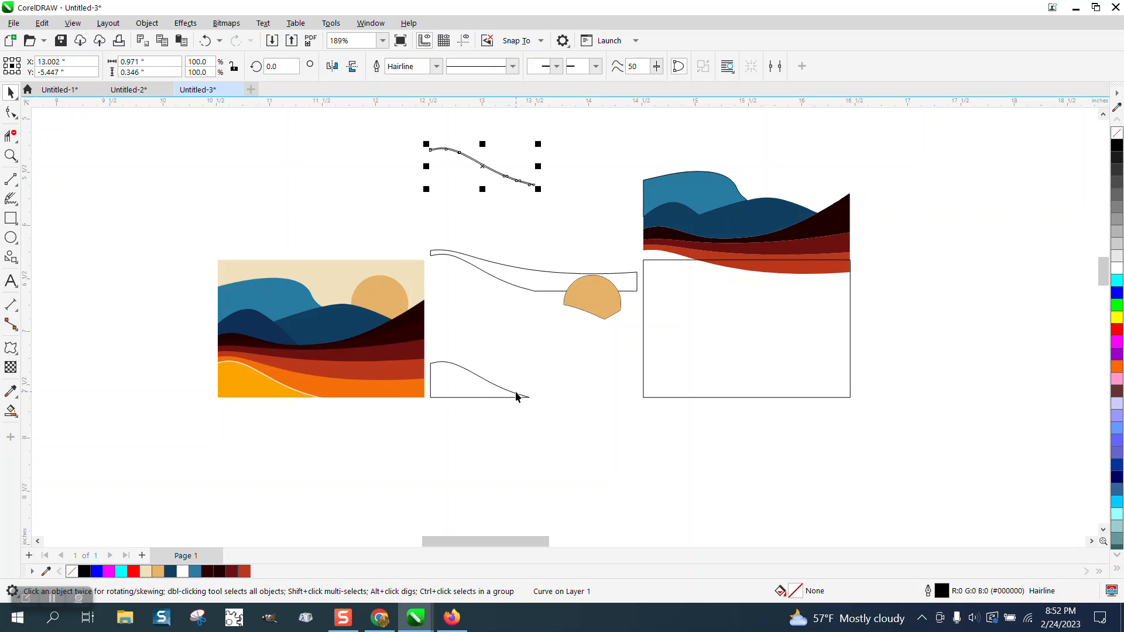
pyautogui.moveTo(481, 166); pyautogui.dragTo(481, 379)
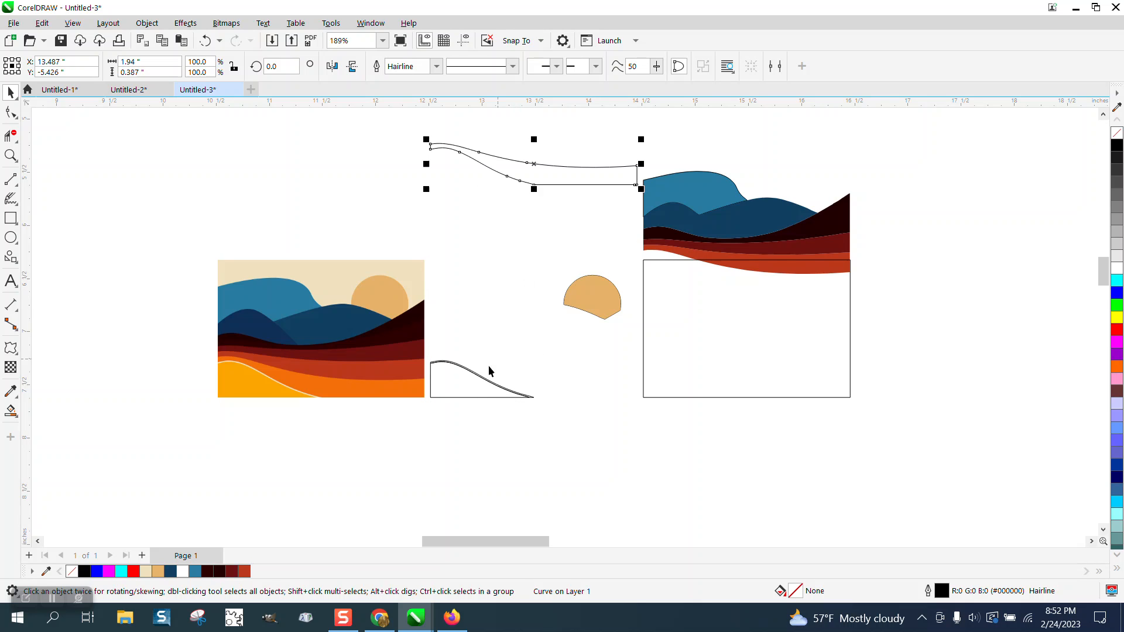
pyautogui.moveTo(388, 398)
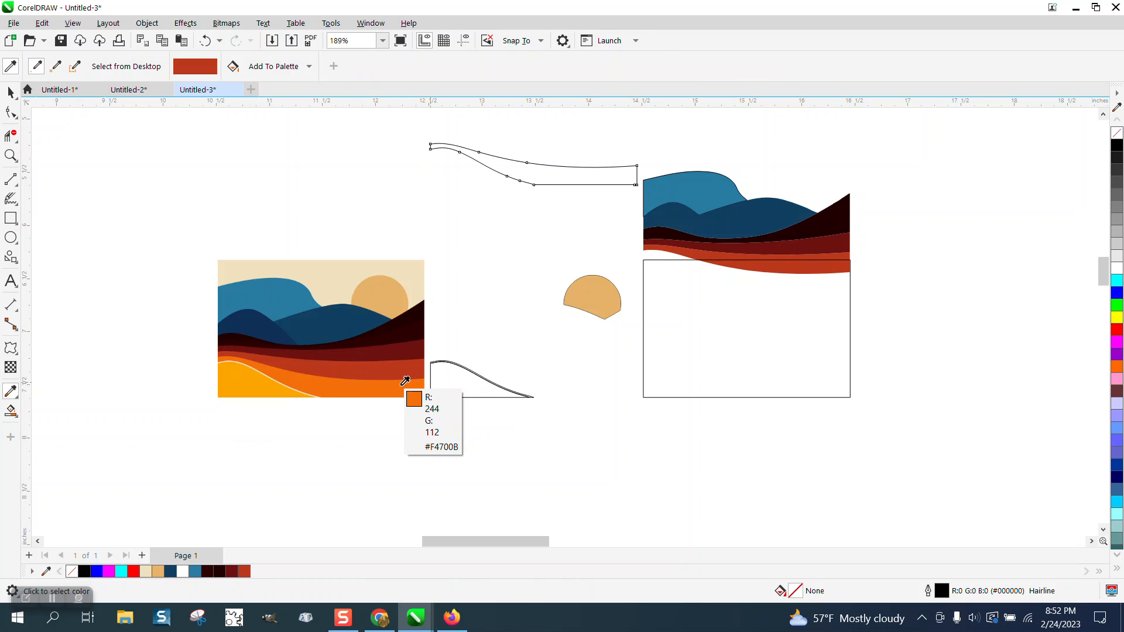
# - Fill the lower bands with rust, bright orange and golden tones sampled from the original
pyautogui.click(585, 177)
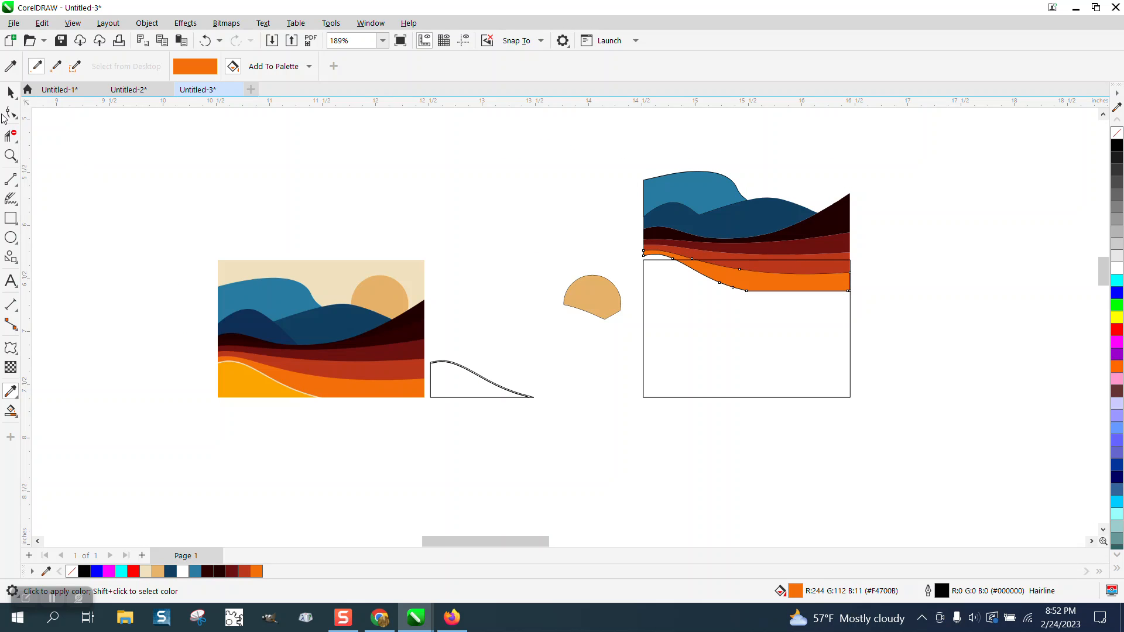
pyautogui.click(745, 269)
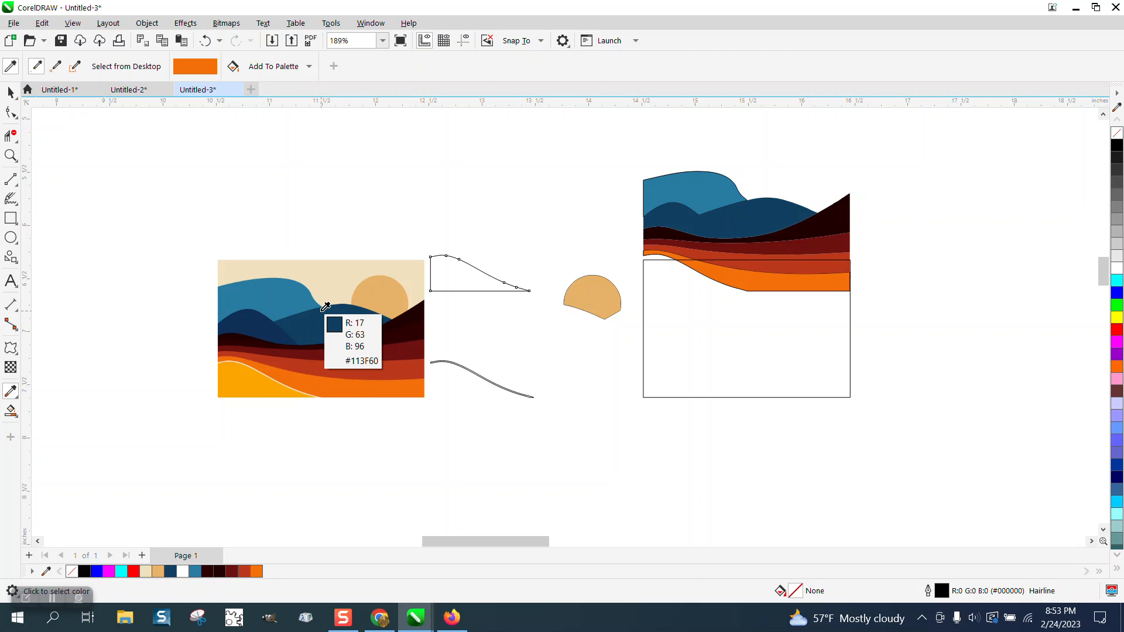
pyautogui.click(327, 307)
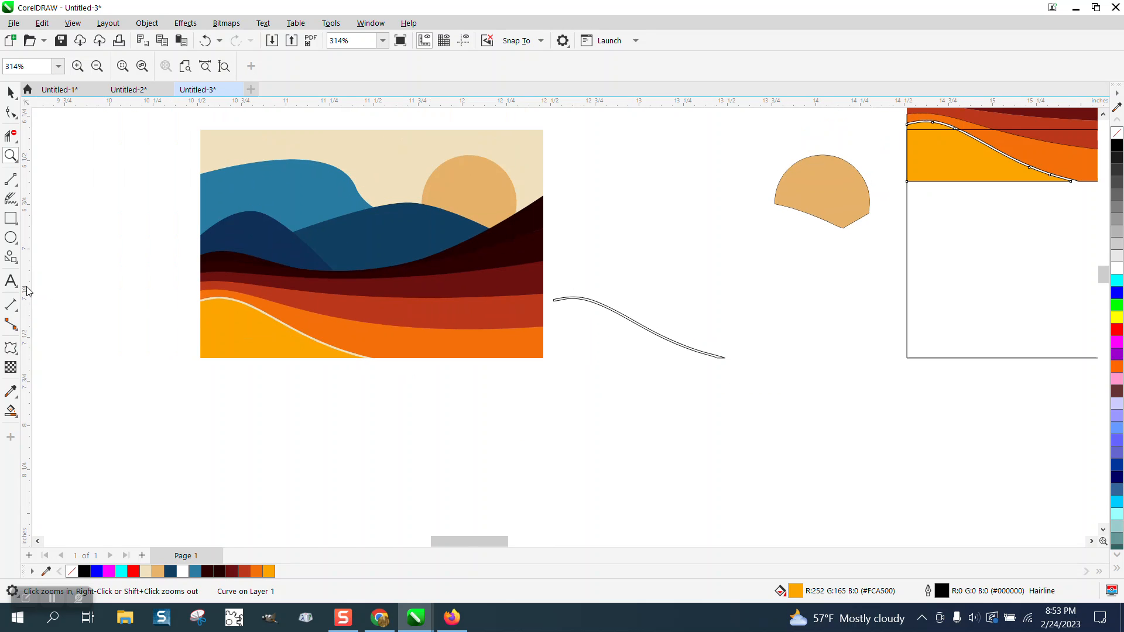
# - Sample beige from the original and Smart Fill the traced sky, completing the nine-object landscape
pyautogui.click(11, 391)
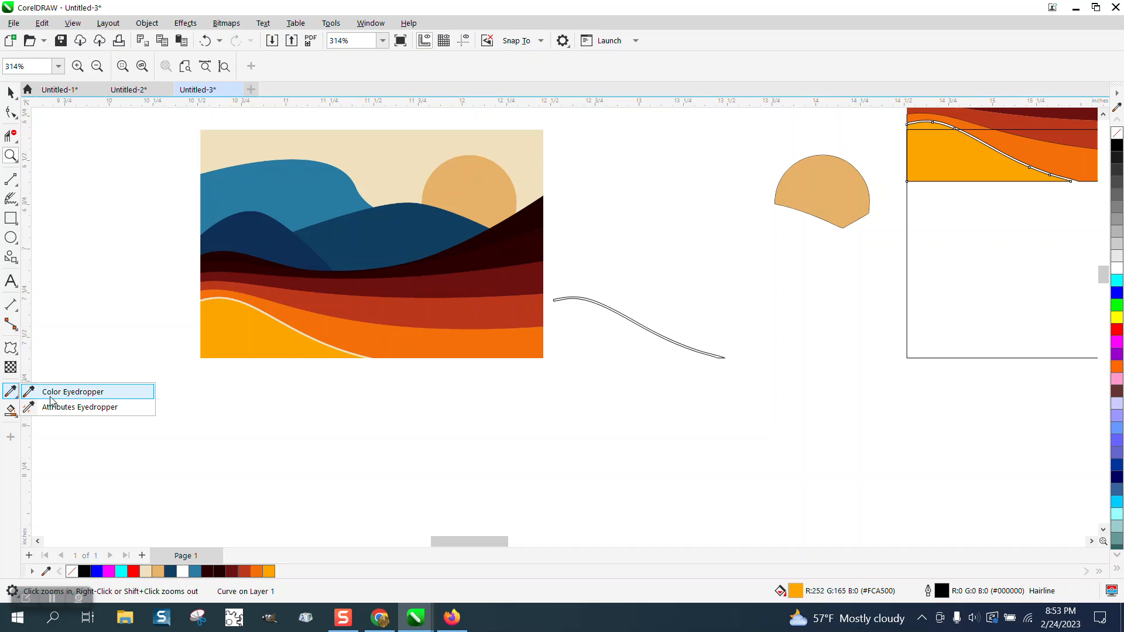
pyautogui.click(71, 391)
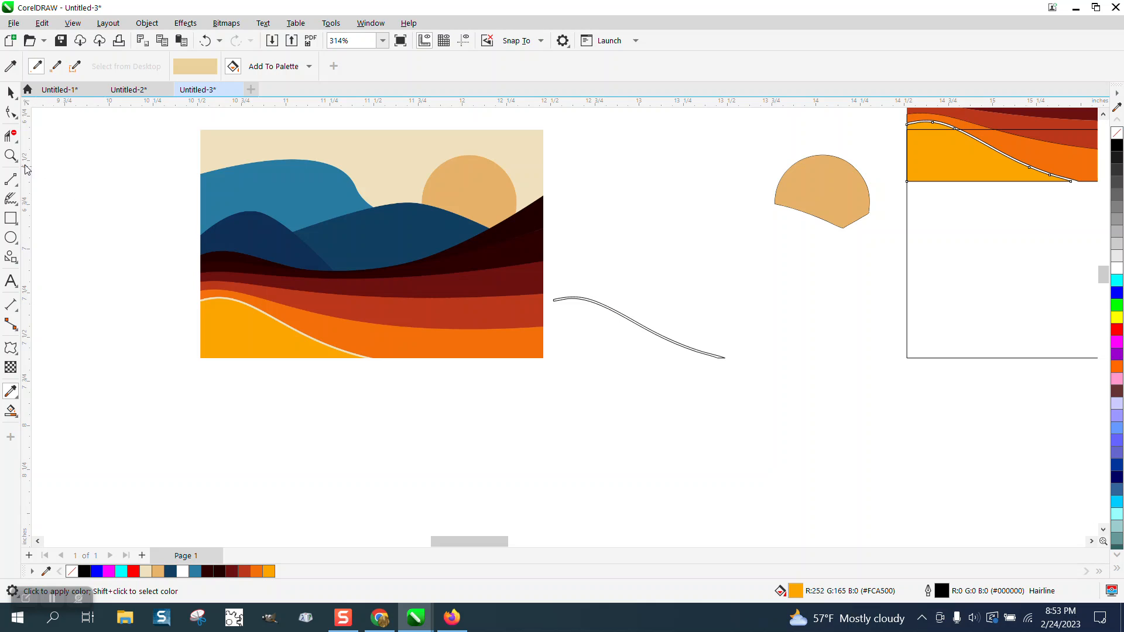
pyautogui.click(11, 156)
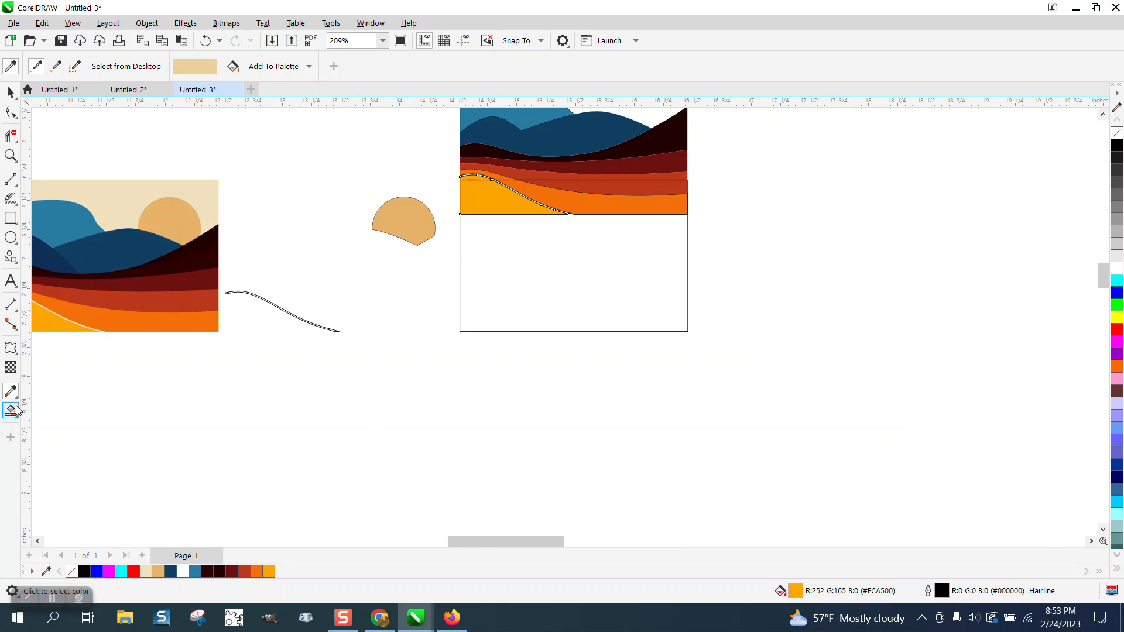
pyautogui.click(11, 411)
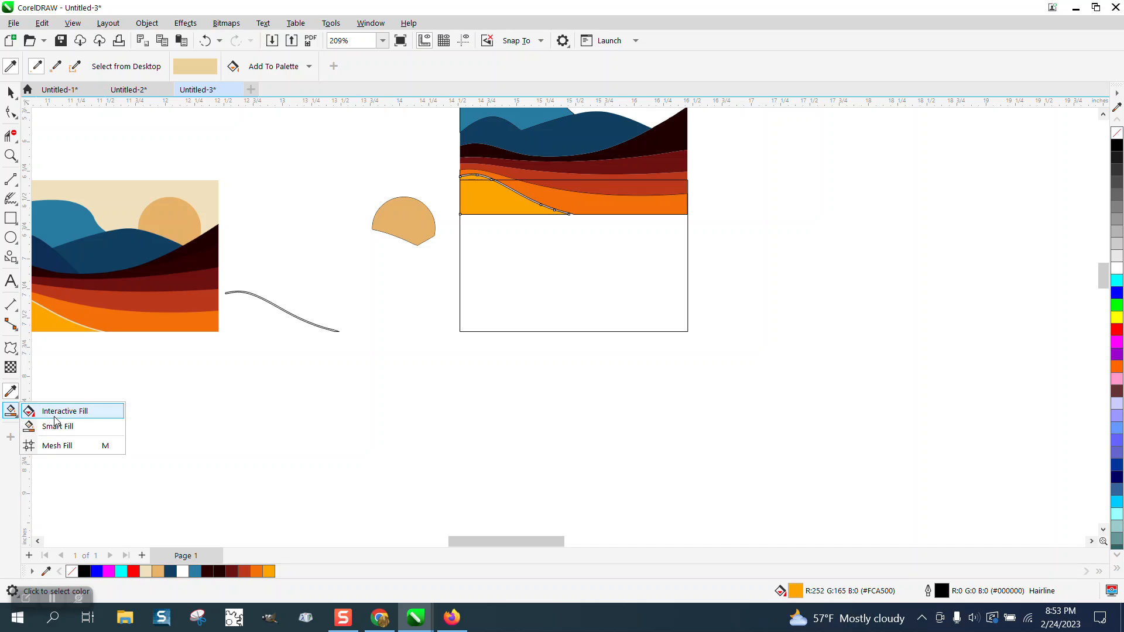
pyautogui.click(57, 426)
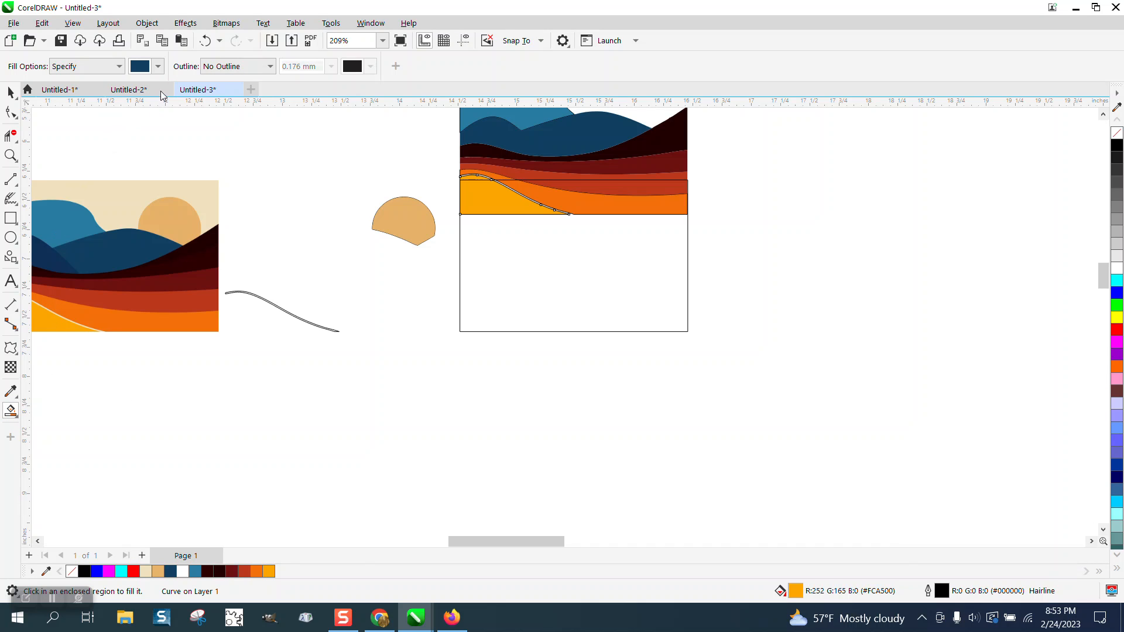
pyautogui.click(156, 66)
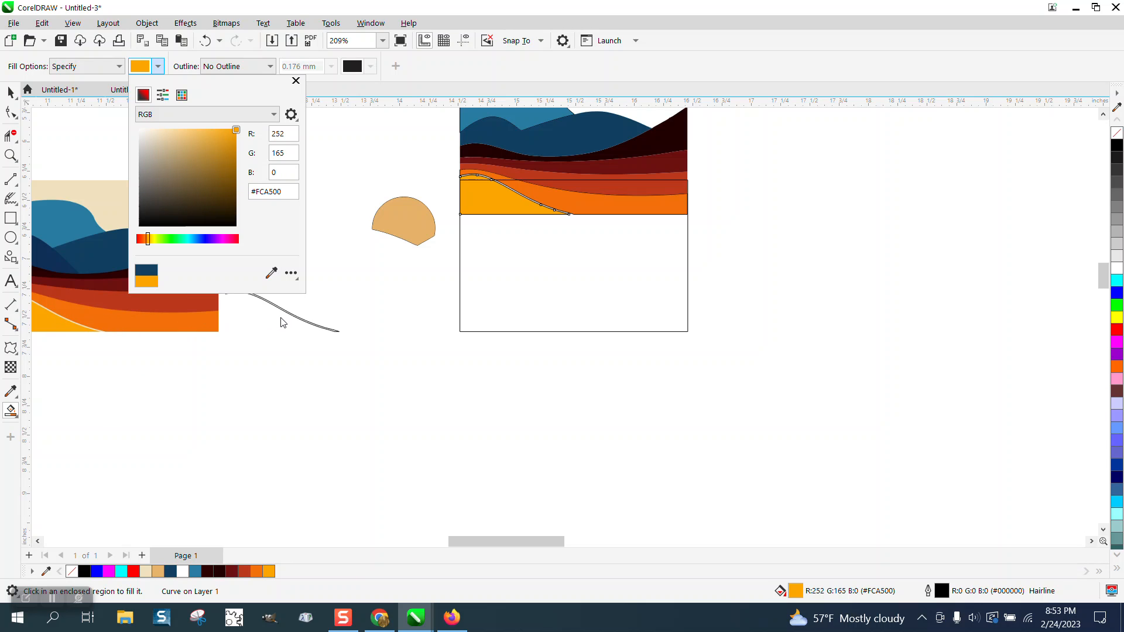
pyautogui.click(295, 81)
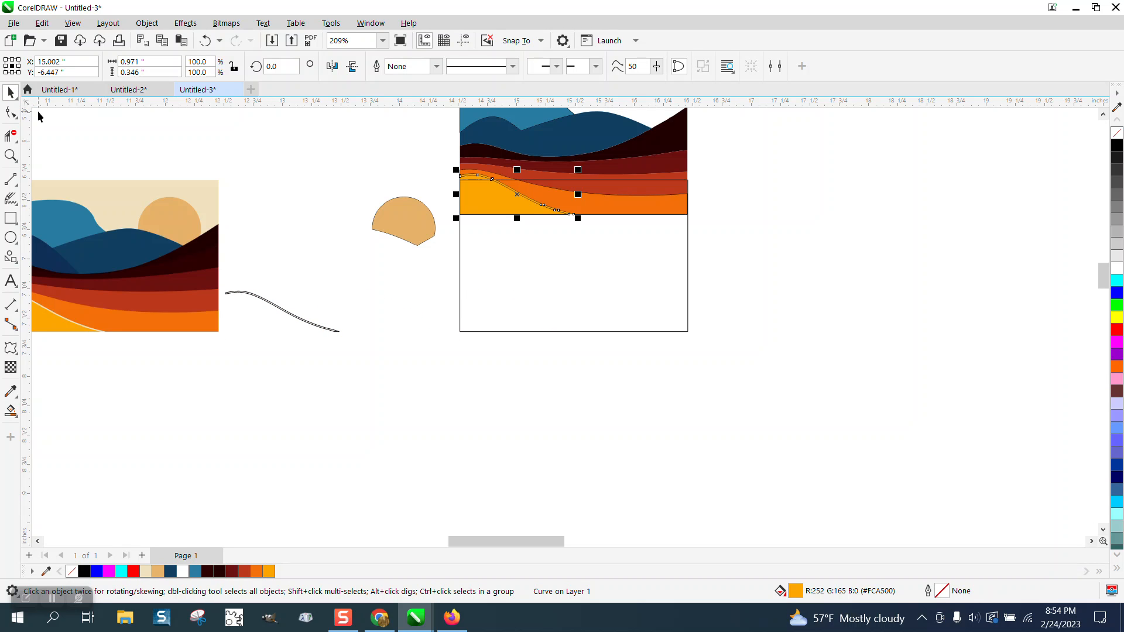
pyautogui.scroll(-3)
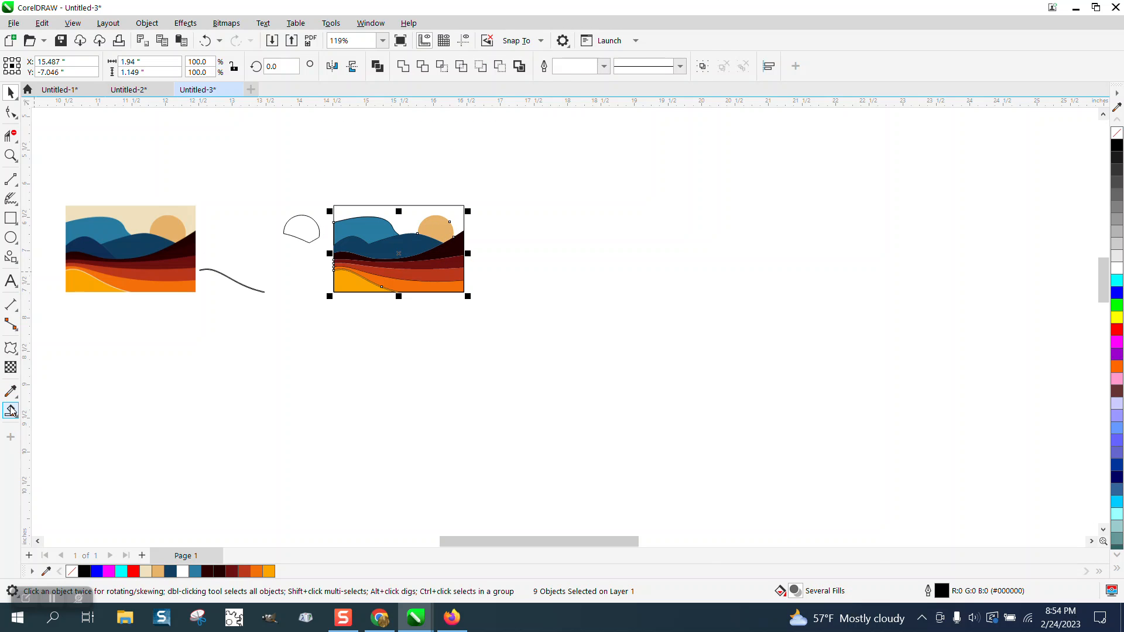
# - Select and delete the leftover sun outline and stray curve between the two pictures
pyautogui.click(10, 409)
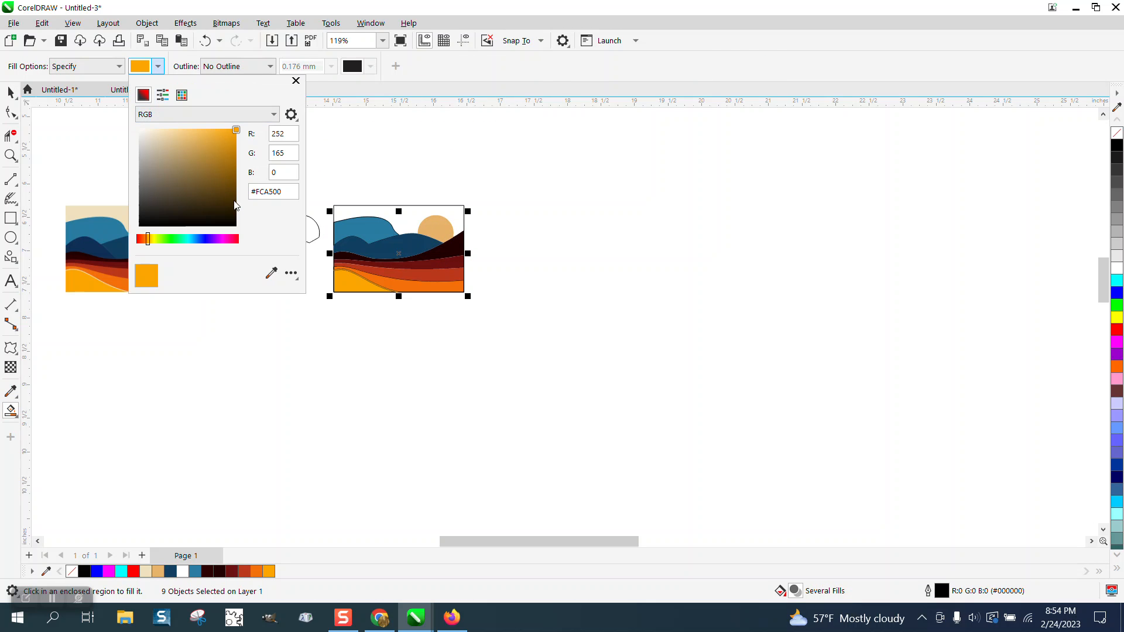
pyautogui.moveTo(121, 210)
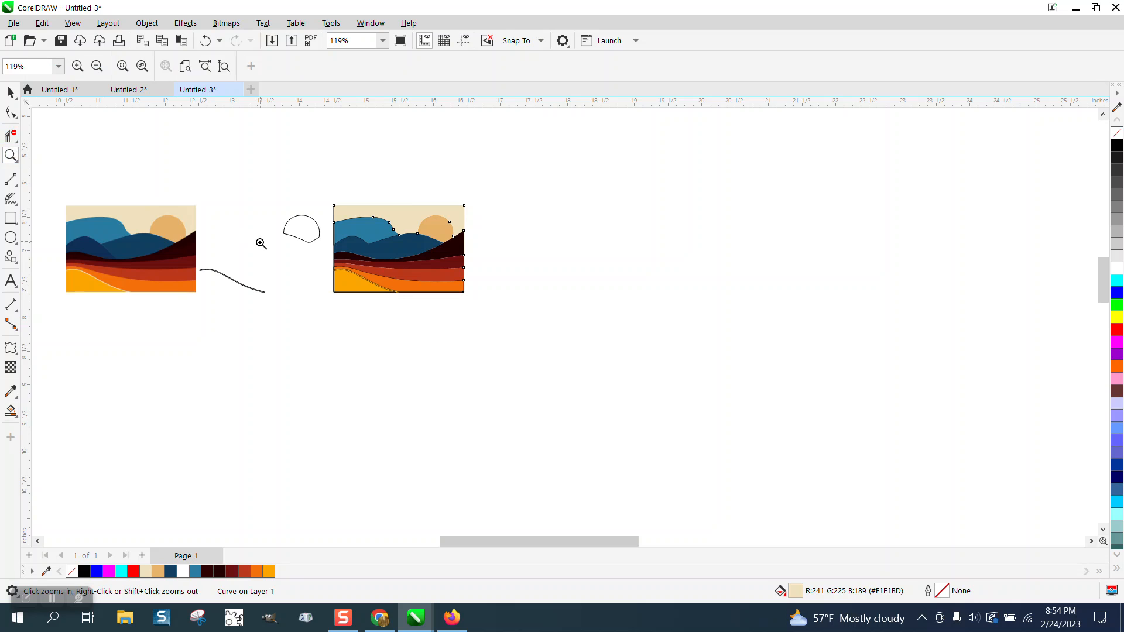
pyautogui.moveTo(189, 200); pyautogui.dragTo(364, 331)
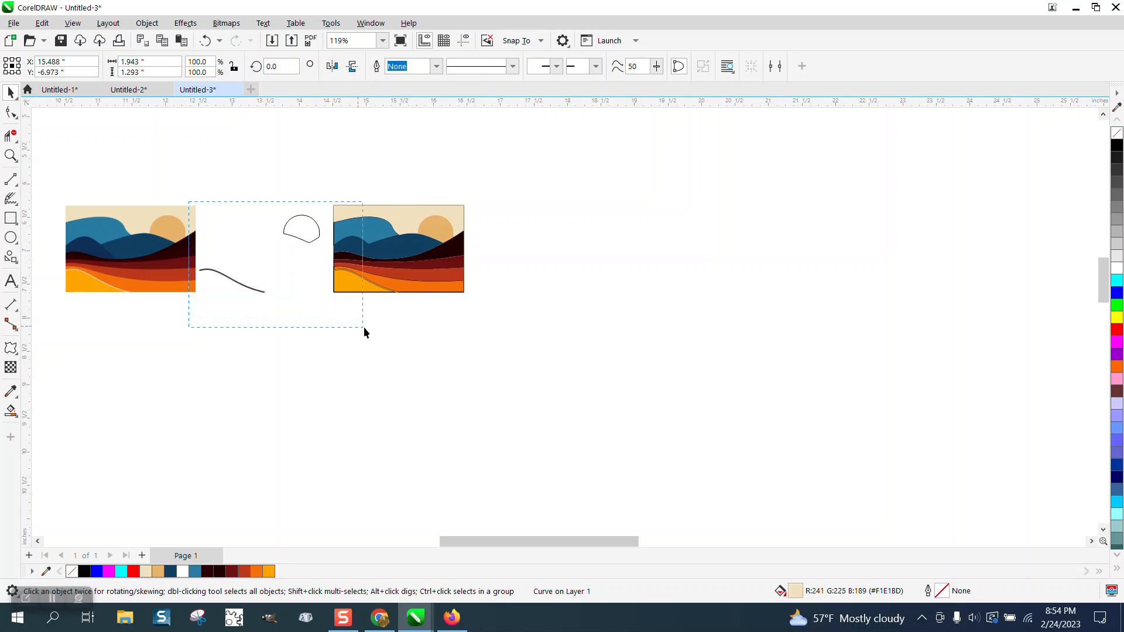
pyautogui.press('Delete')
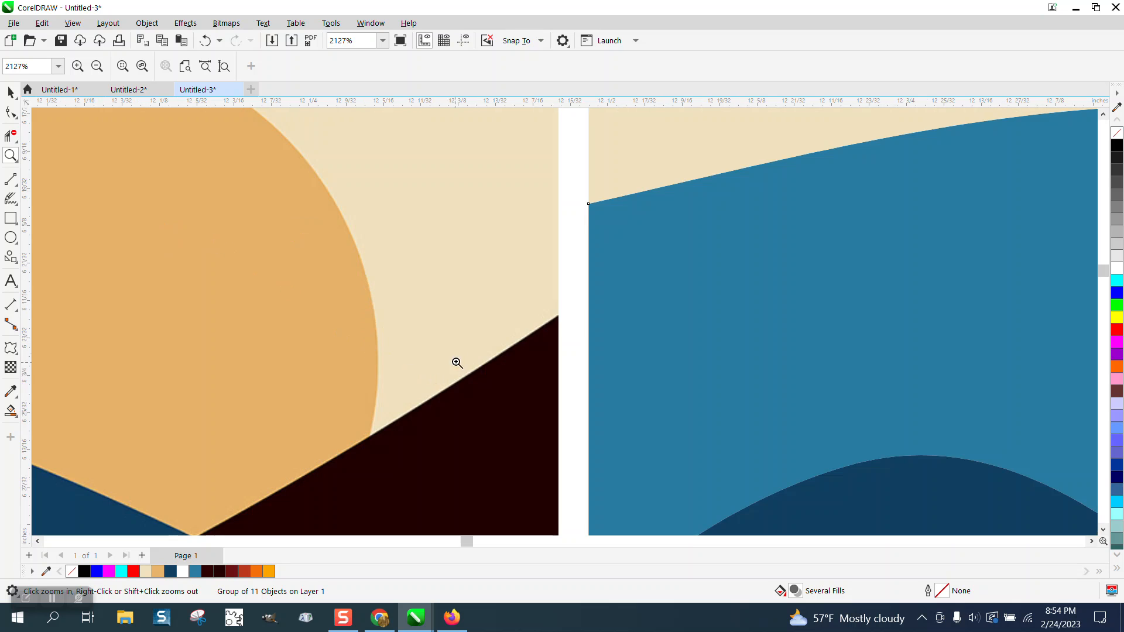
# - Inspect the traced sky edge up close, then nudge the grouped scene slightly right of the original
pyautogui.click(458, 363)
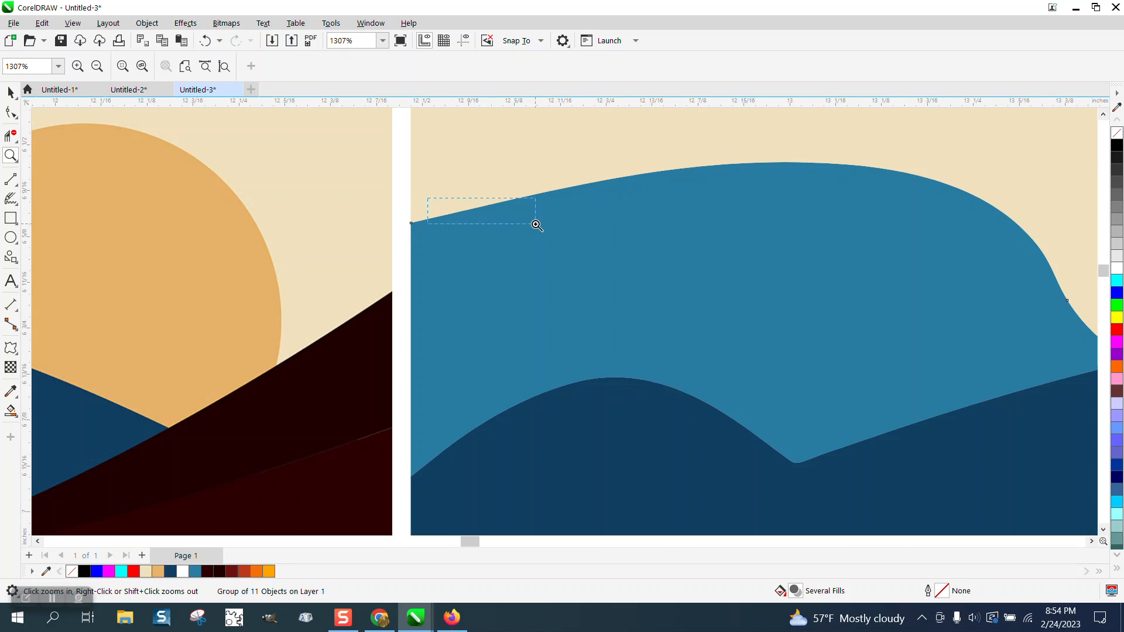
pyautogui.click(536, 225)
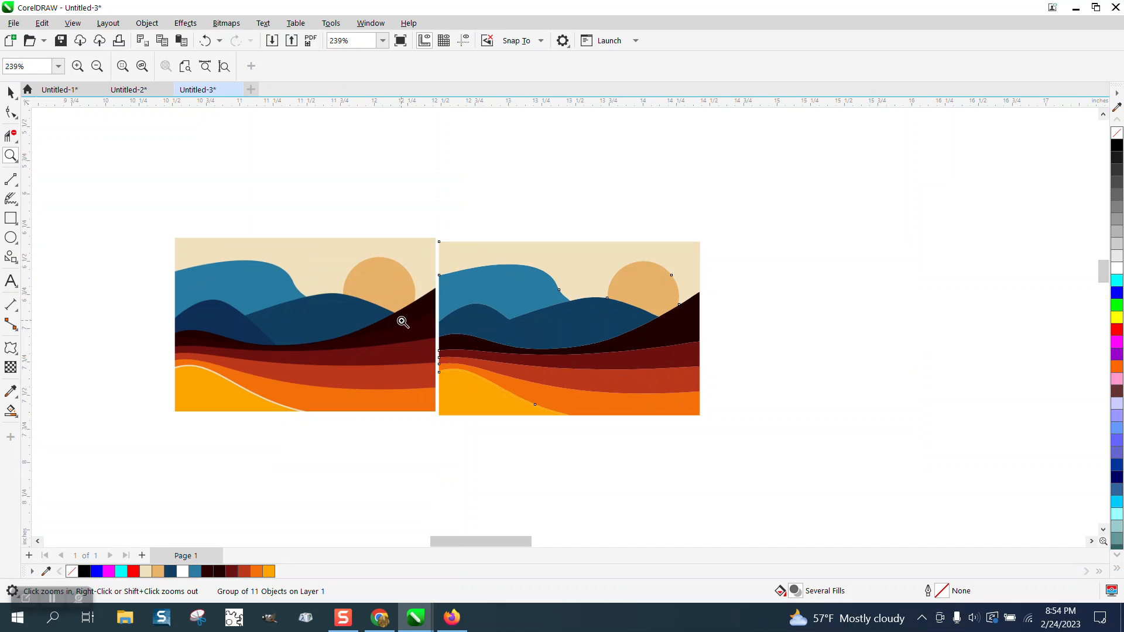
pyautogui.moveTo(503, 345)
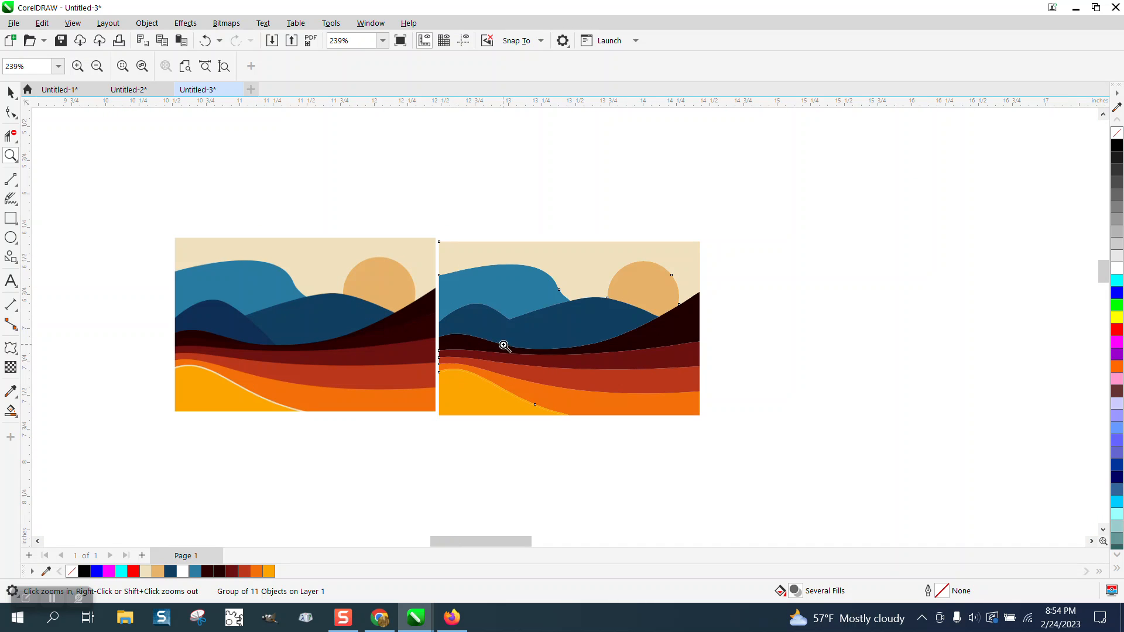
pyautogui.moveTo(191, 277)
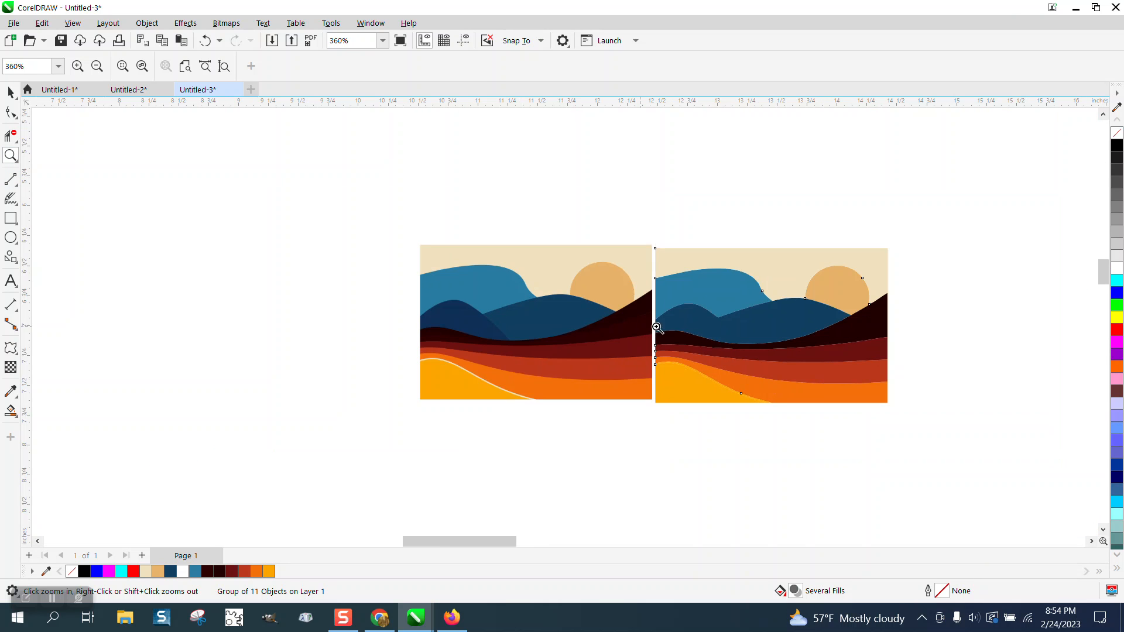
pyautogui.click(657, 328)
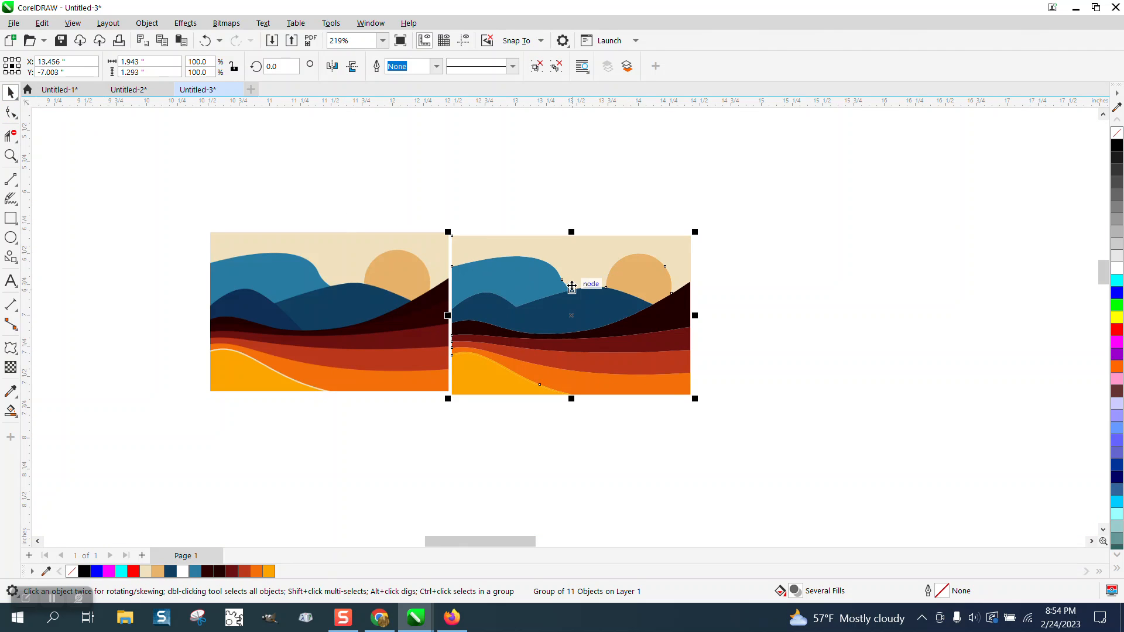
pyautogui.moveTo(564, 308)
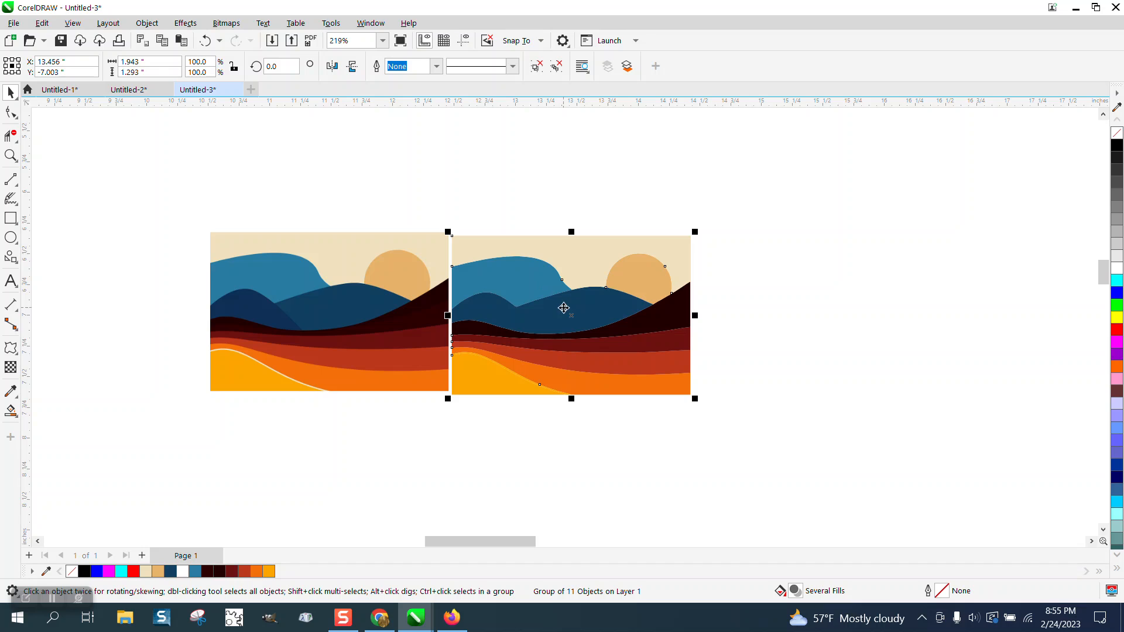
pyautogui.moveTo(563, 308); pyautogui.dragTo(583, 311)
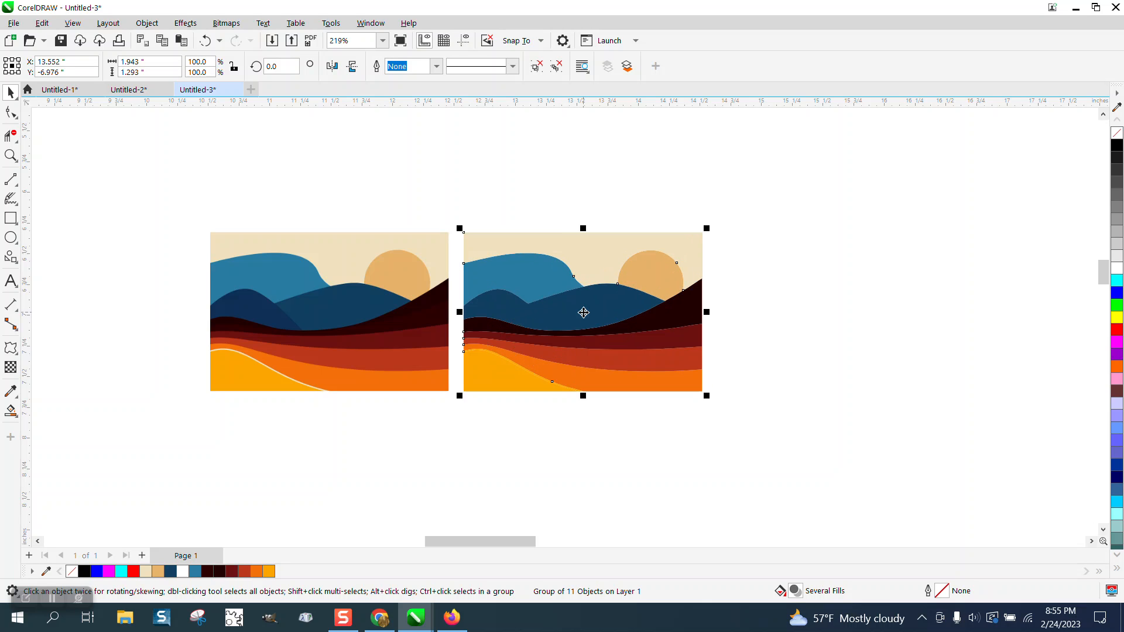
pyautogui.moveTo(578, 235)
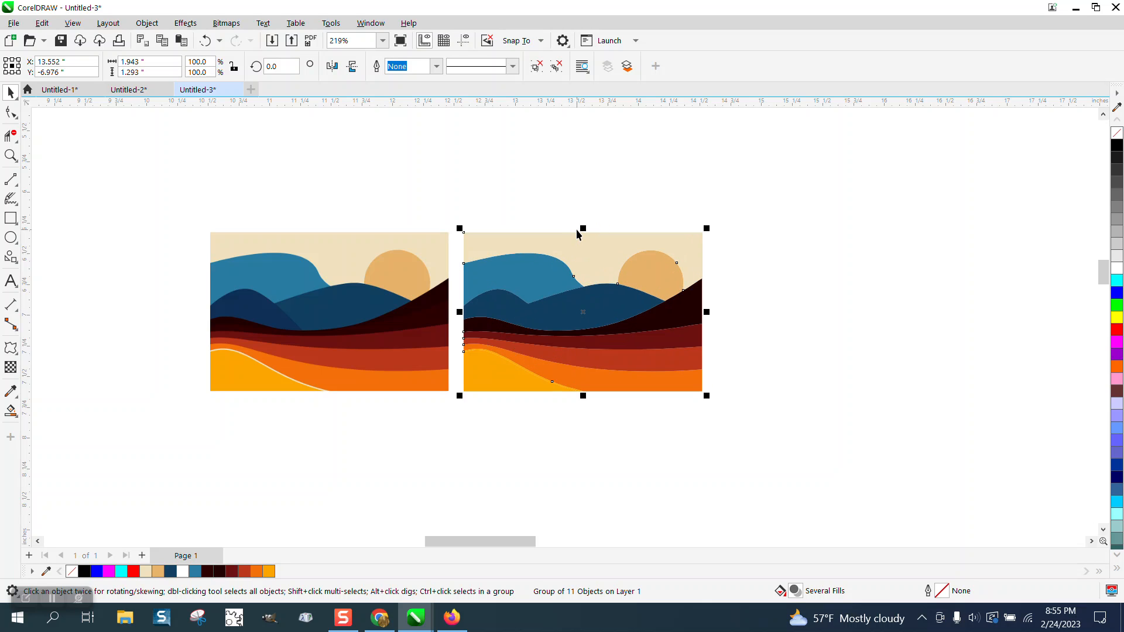